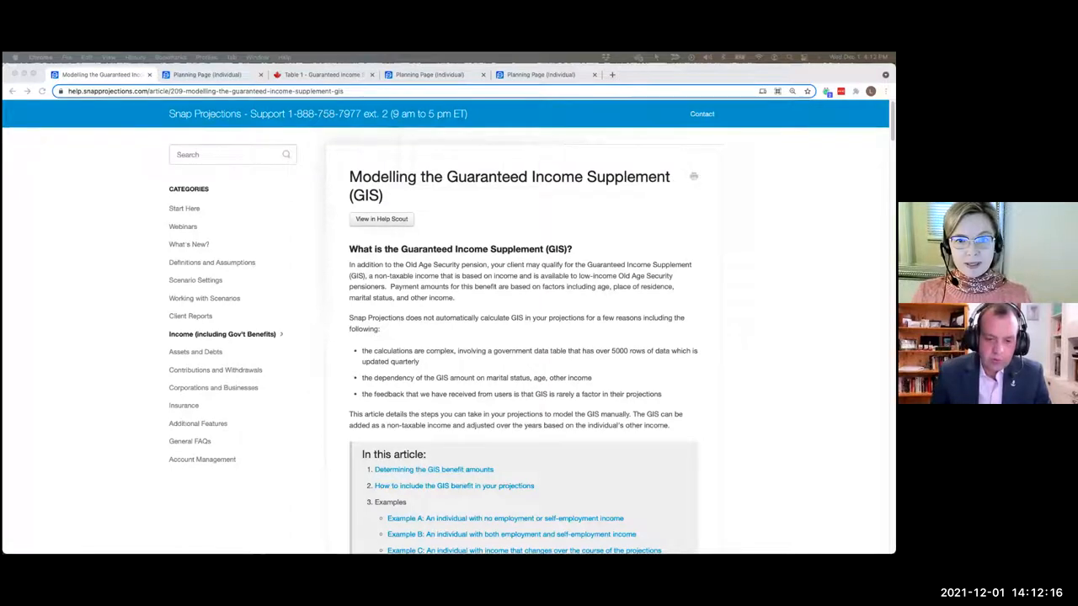
mouse_move(491, 216)
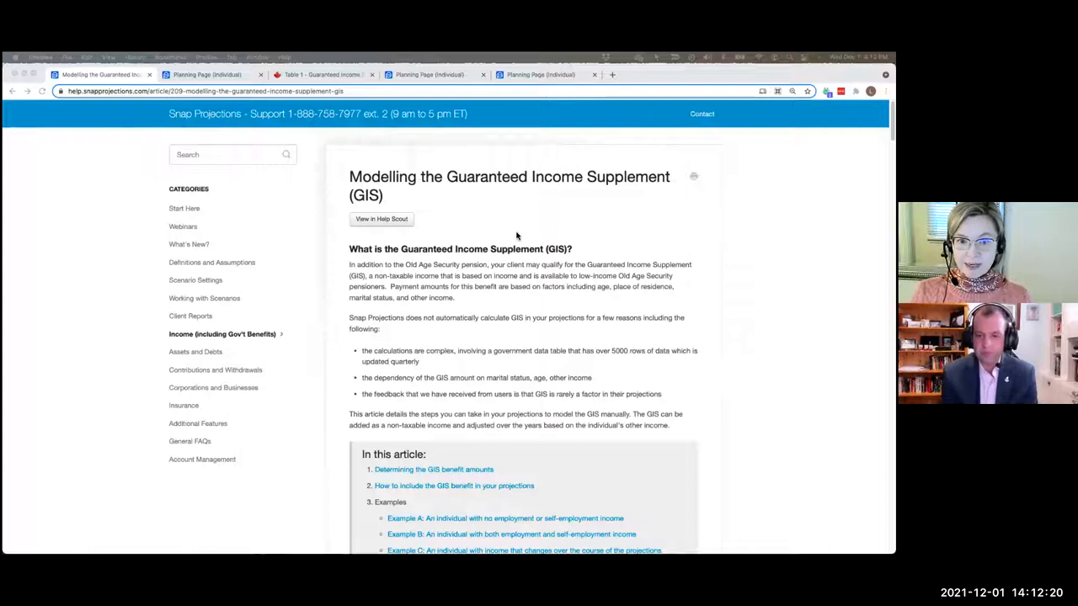
- Scroll the Modelling the GIS article down to section 1, Determining GIS benefit amounts
scroll(down, 3)
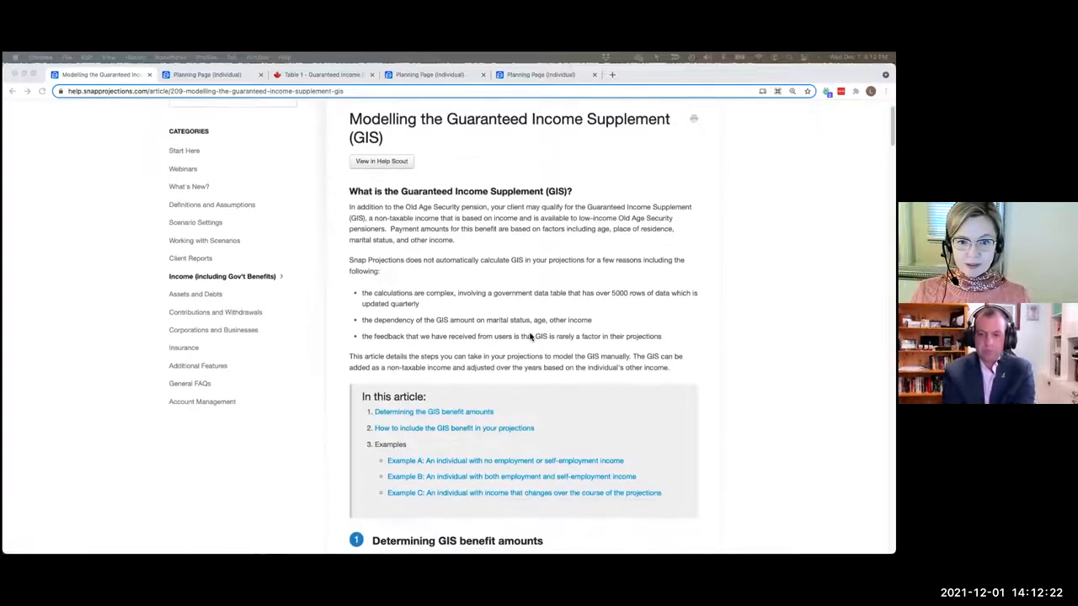
scroll(down, 3)
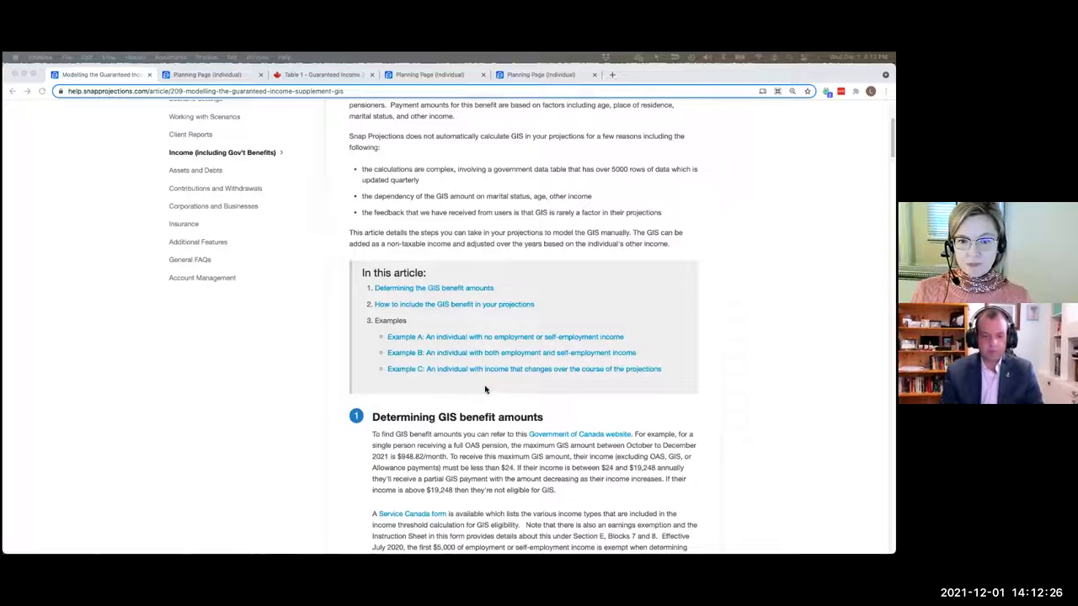
scroll(down, 3)
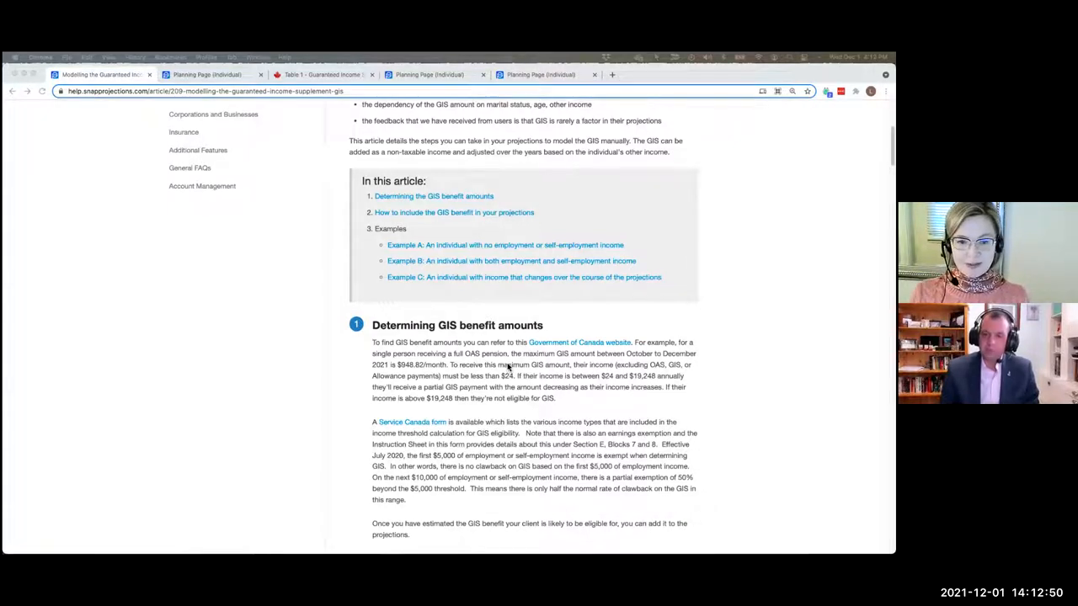
- Scroll past How to include the GIS benefit to Example A and its GIS table
scroll(down, 3)
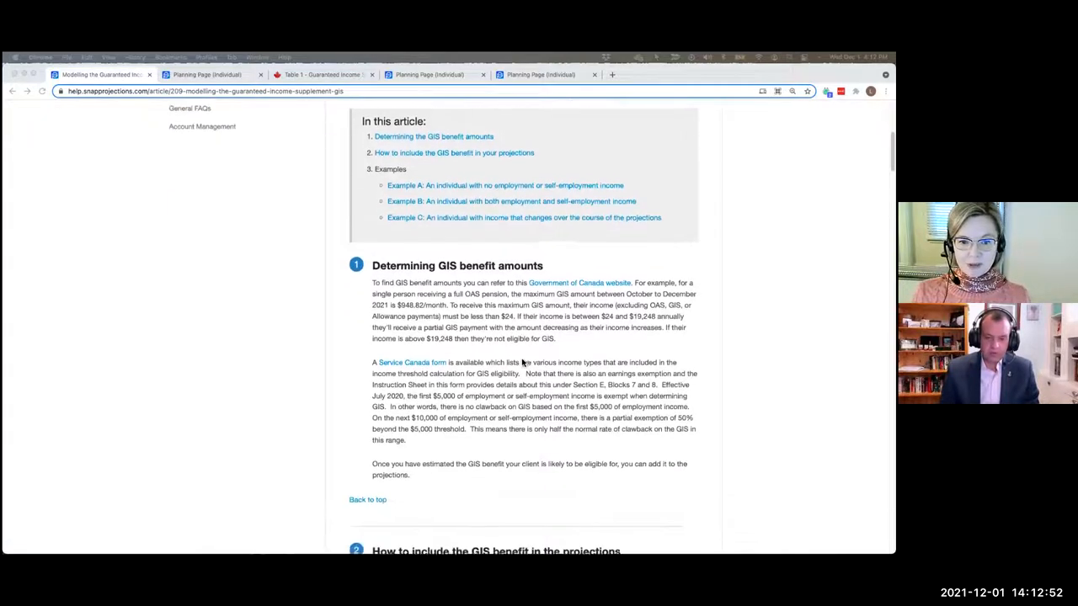
scroll(down, 3)
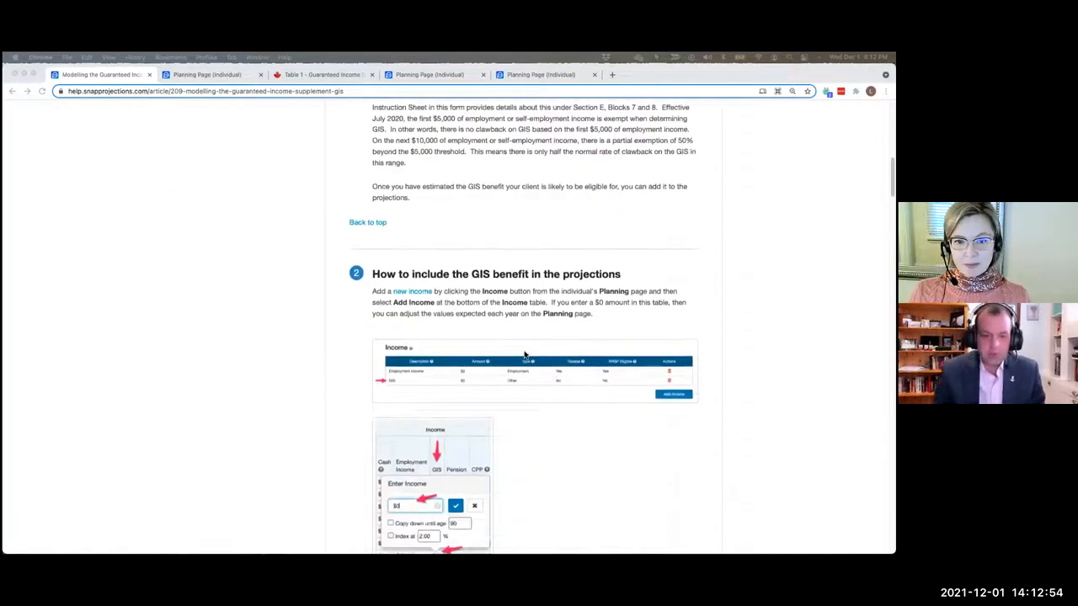
scroll(down, 3)
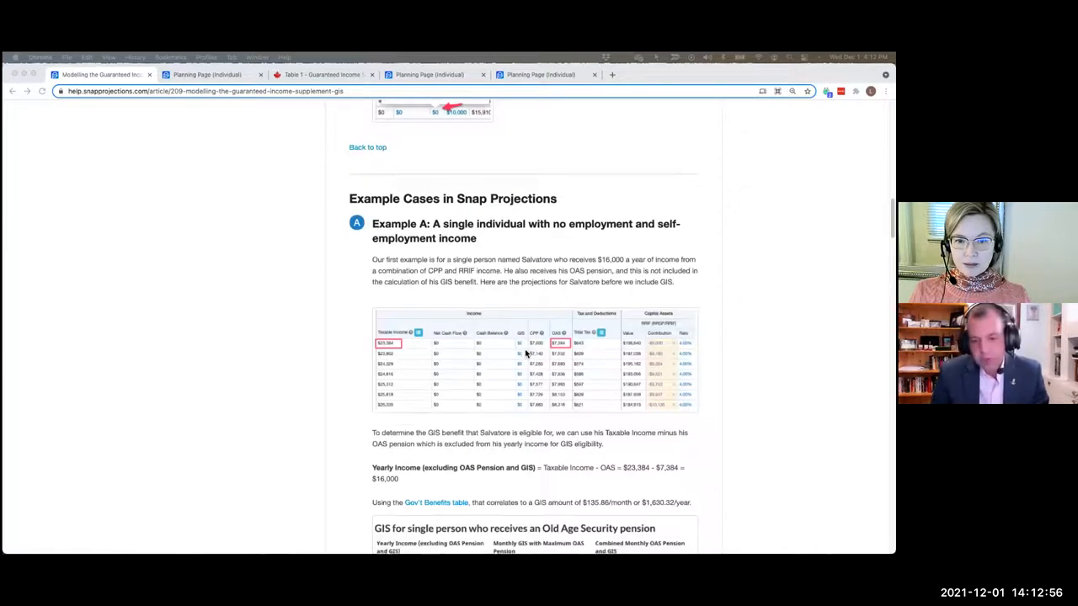
scroll(down, 3)
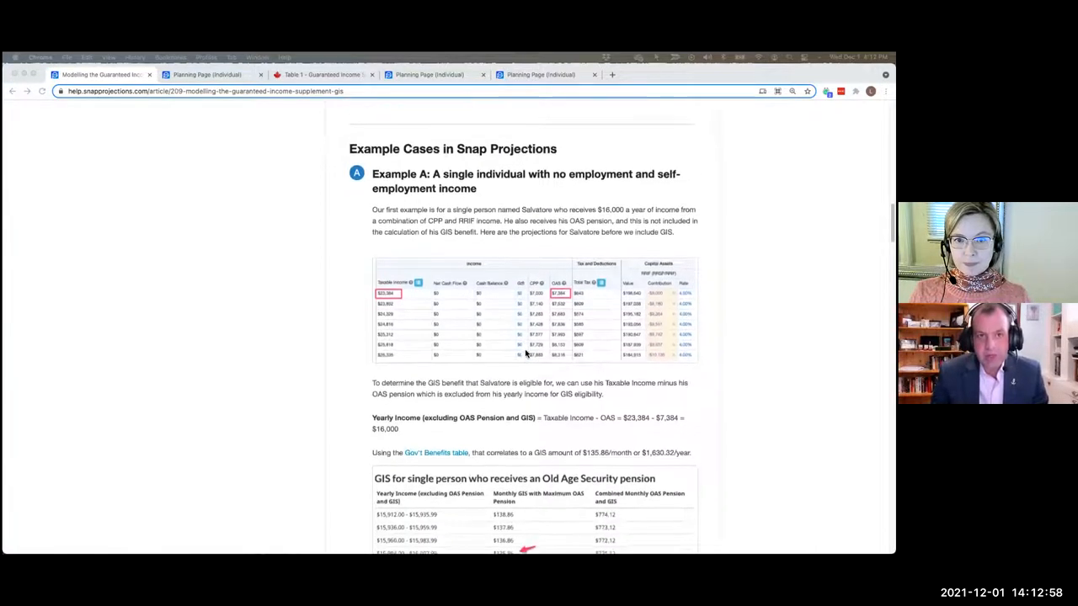
scroll(down, 3)
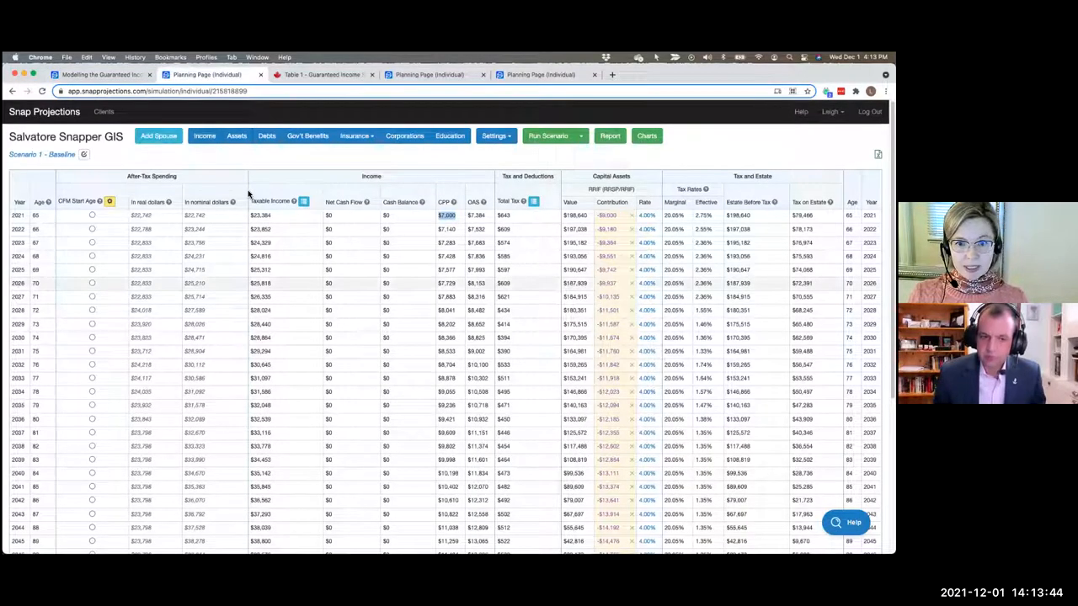
mouse_move(366, 291)
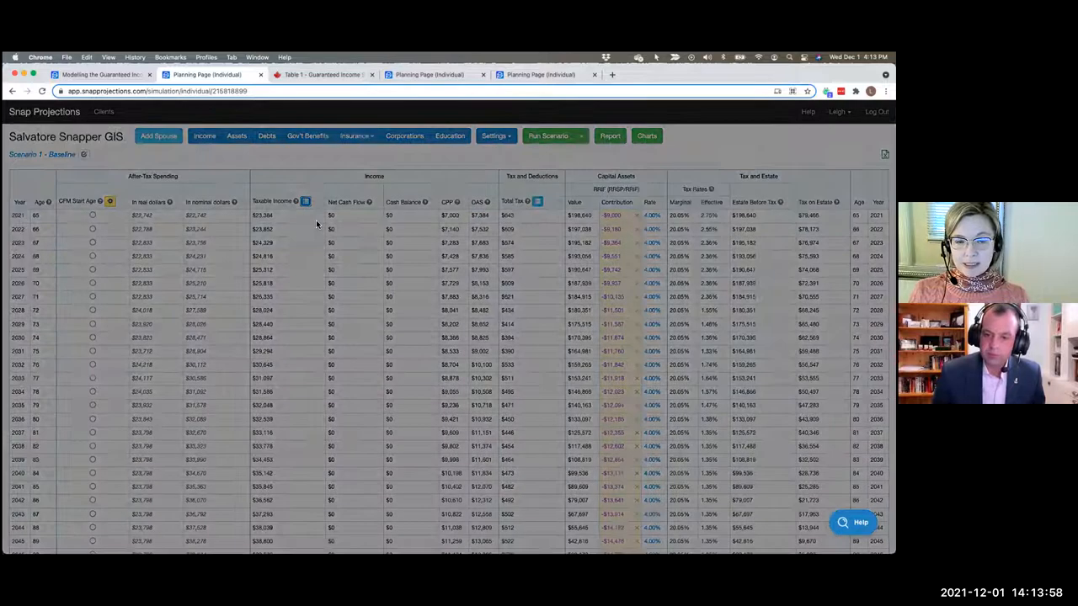
- Open Taxable Income Details for Salvatore from the Taxable Income column header
click(305, 201)
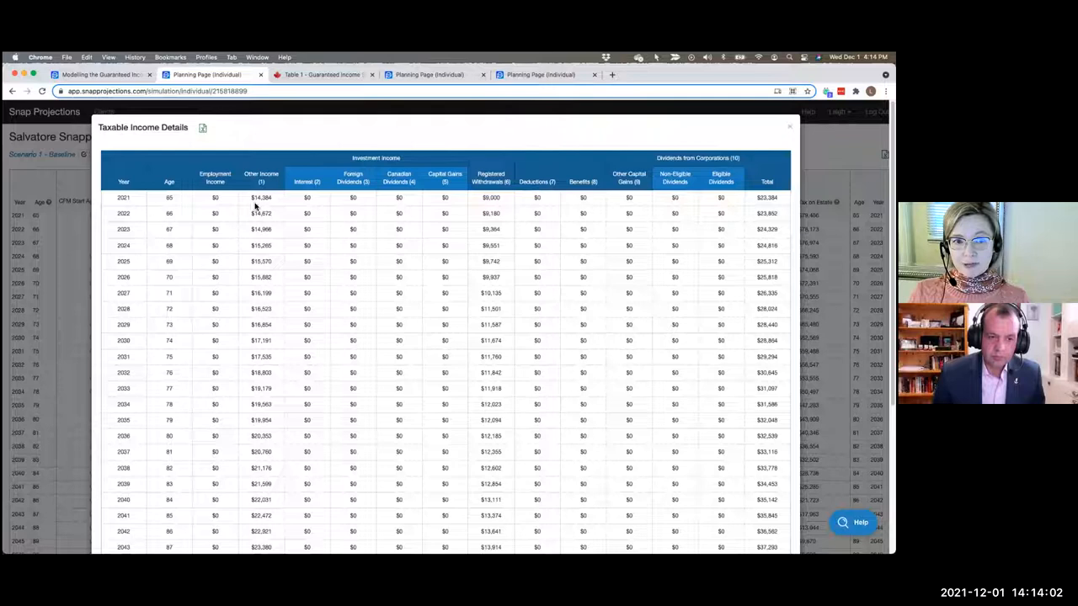
mouse_move(270, 207)
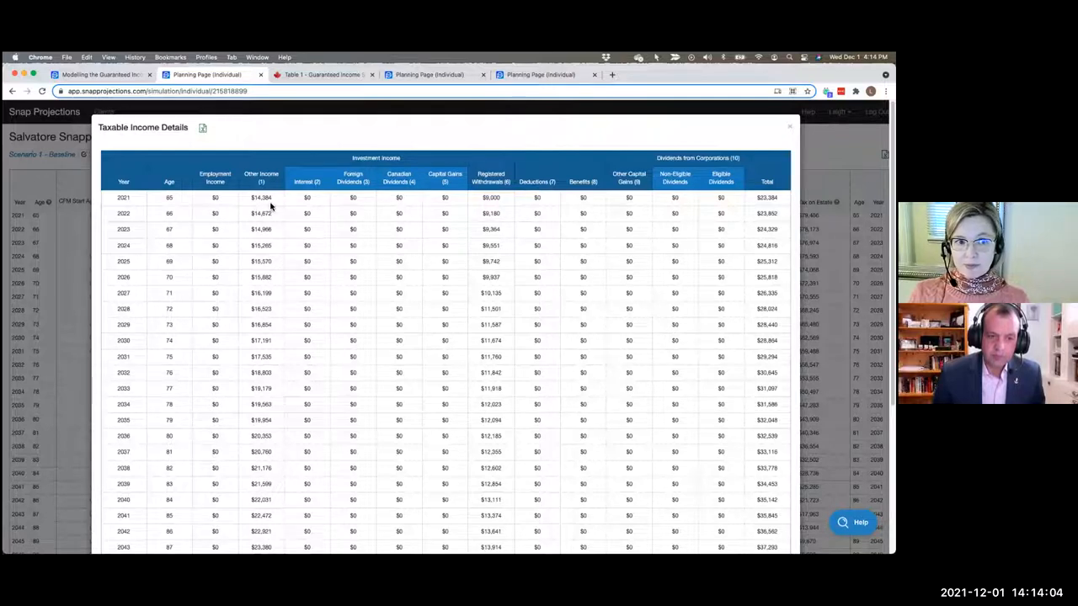
mouse_move(381, 217)
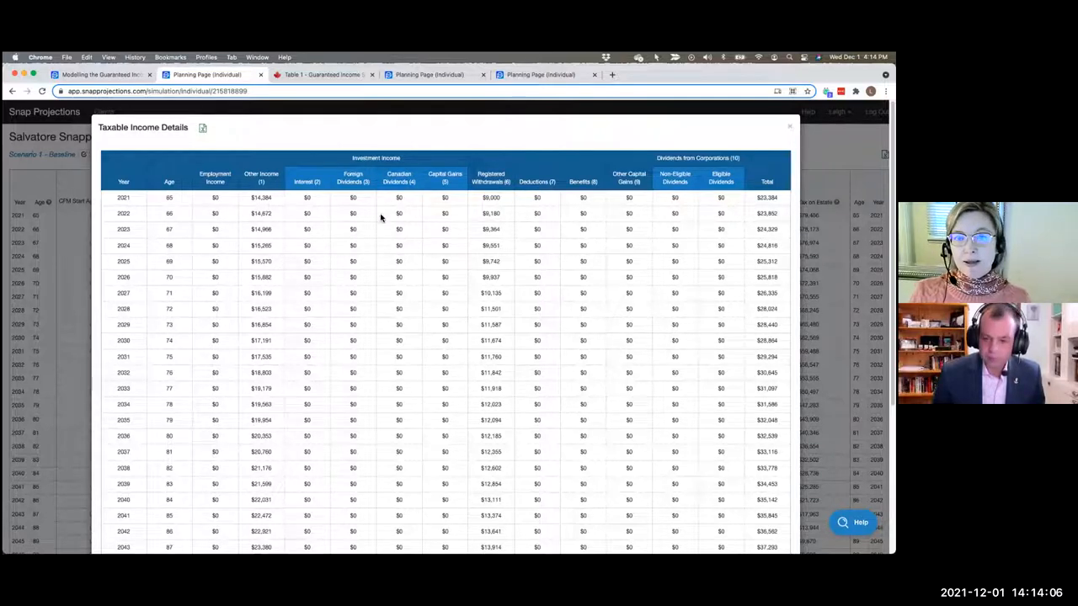
mouse_move(625, 225)
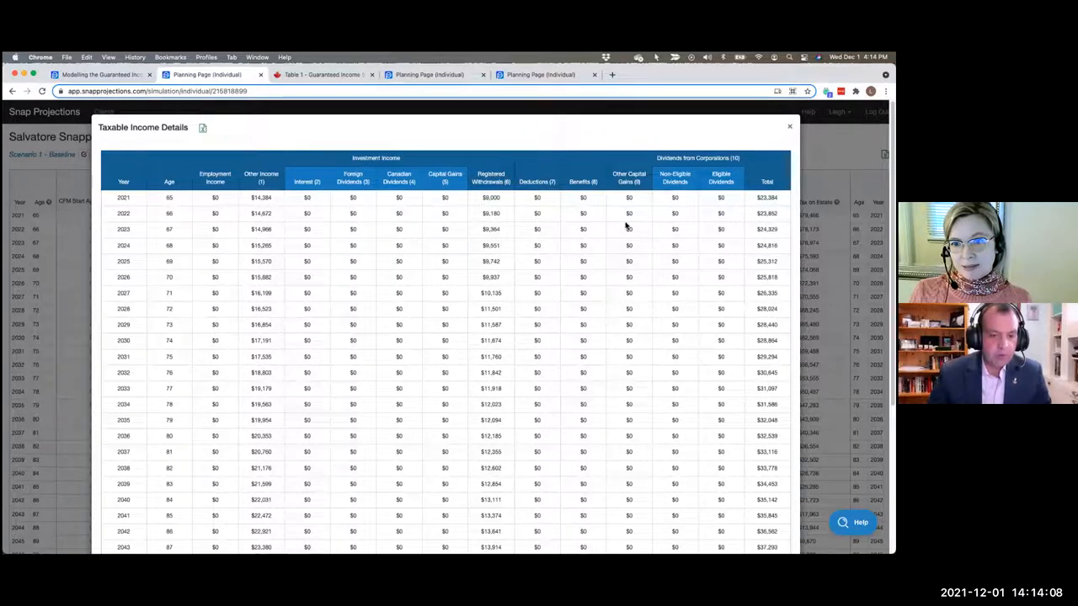
- Close the Taxable Income Details dialog
click(789, 126)
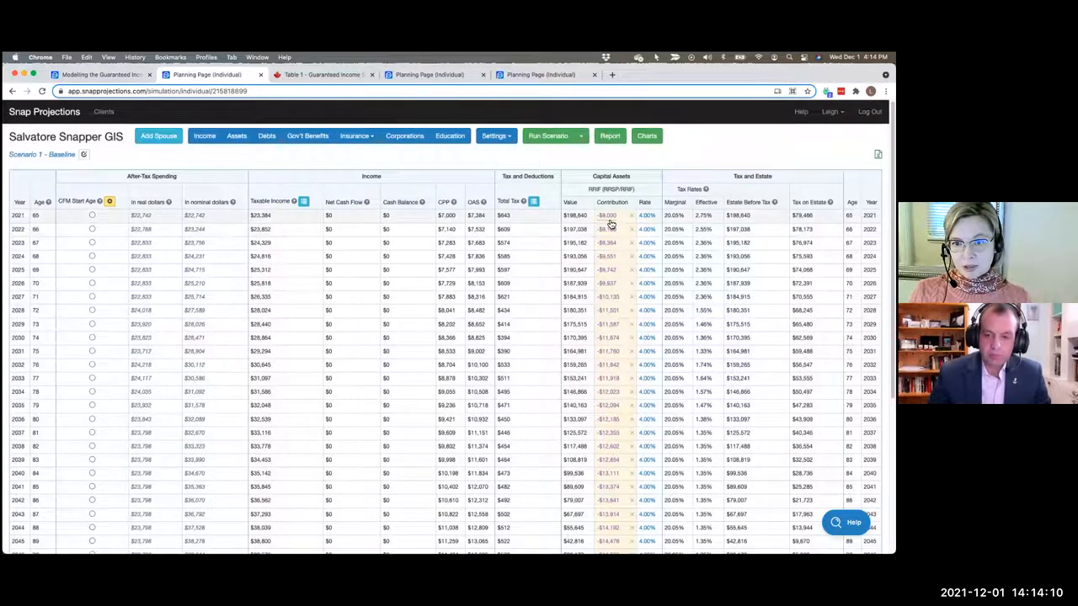
mouse_move(467, 228)
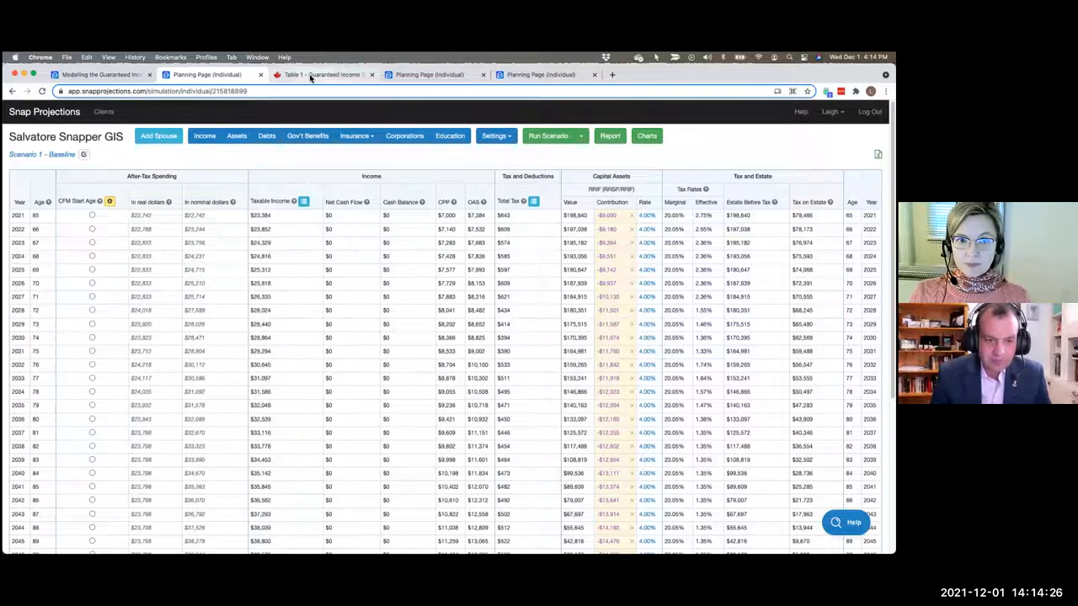
- Switch to the Table 1 - Guaranteed Income Supplement browser tab
click(320, 74)
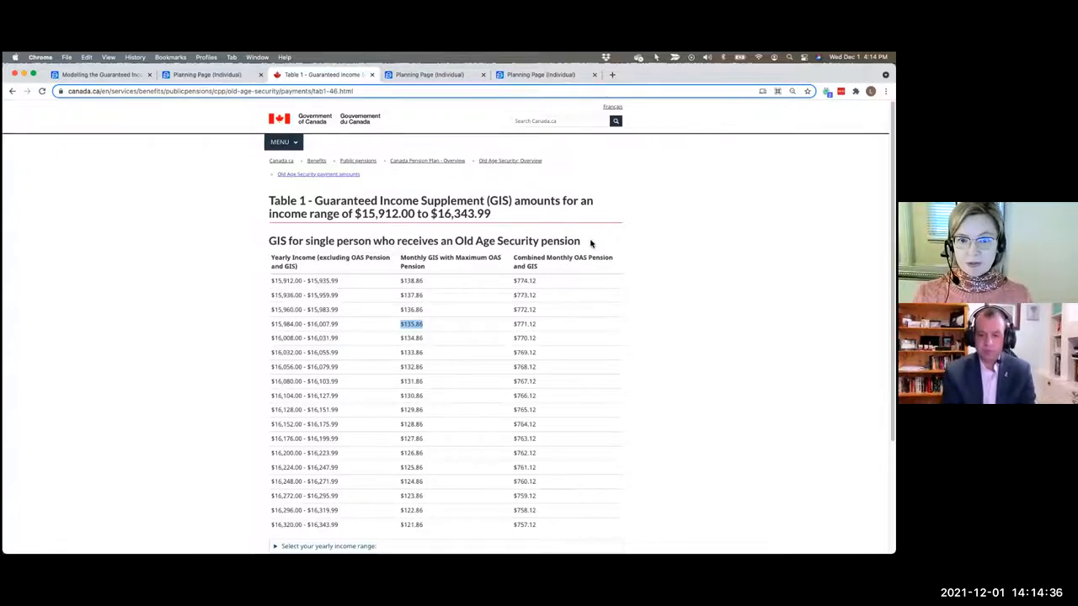
mouse_move(435, 326)
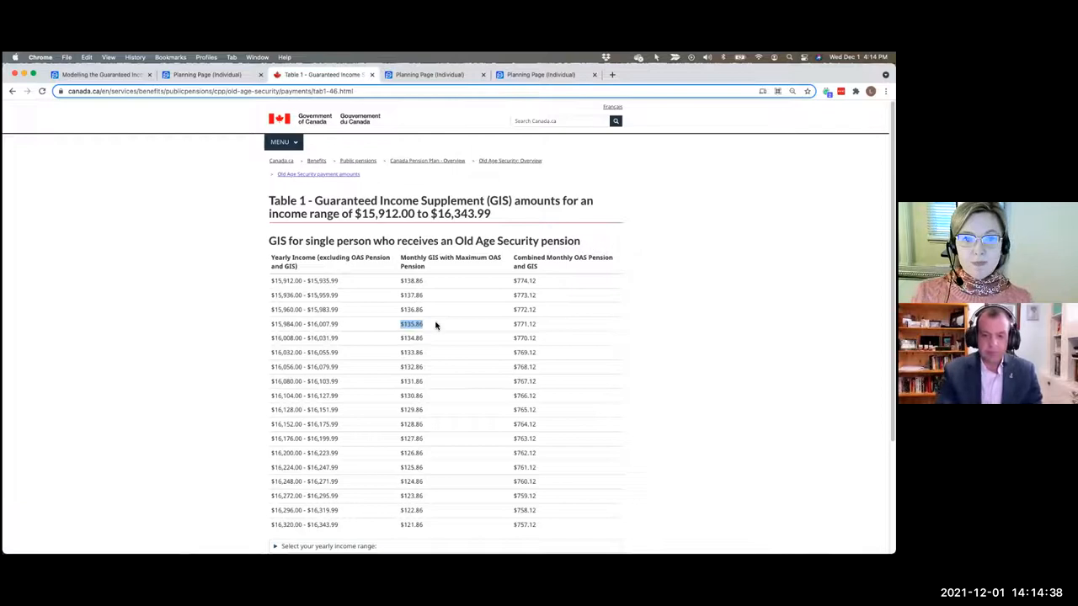
mouse_move(301, 330)
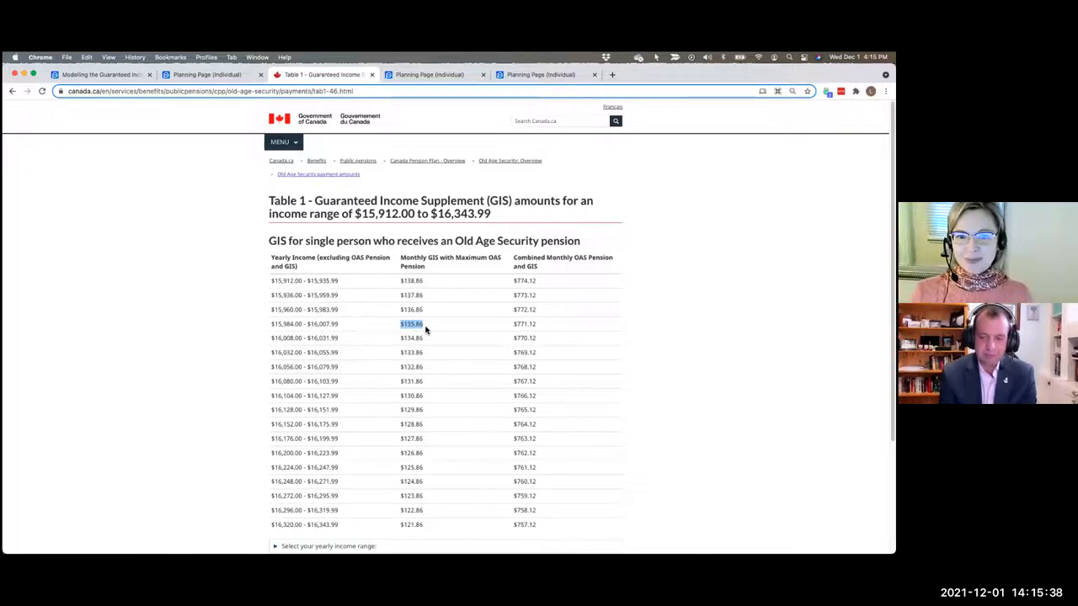
mouse_move(429, 329)
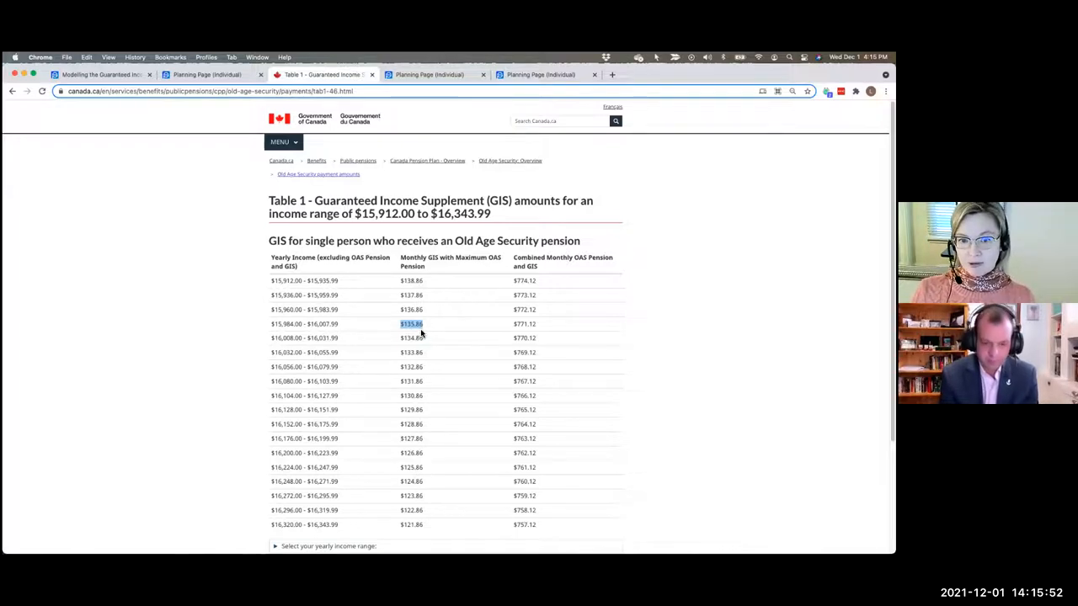
mouse_move(428, 318)
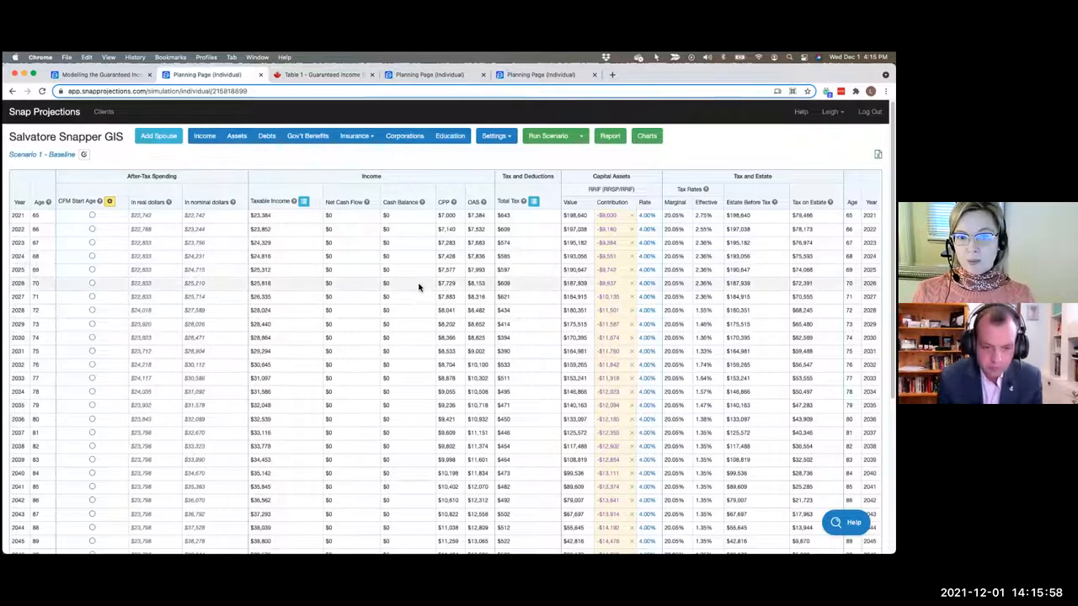
mouse_move(419, 296)
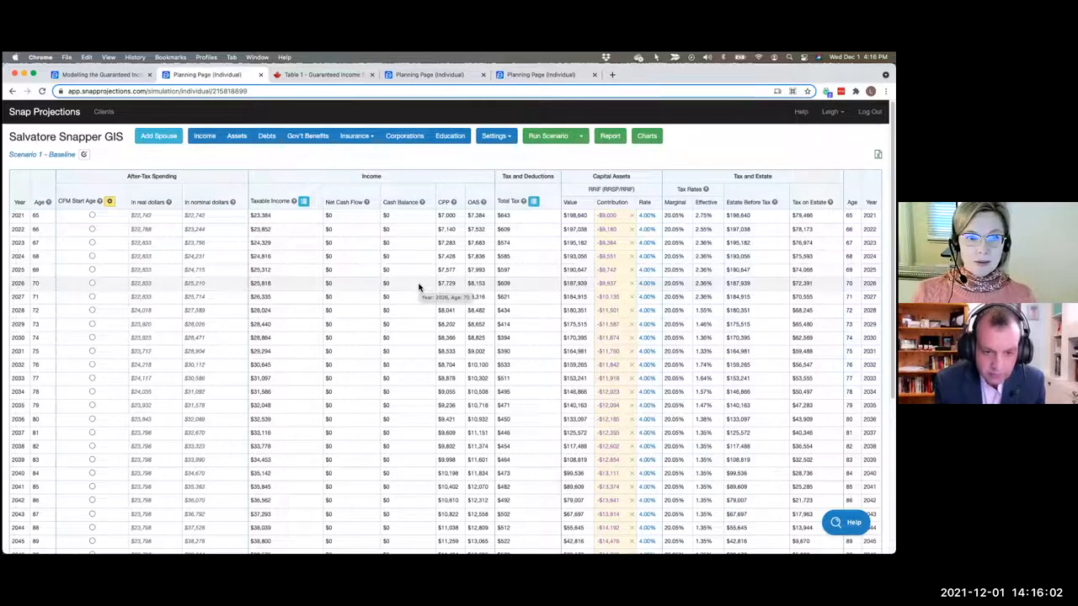
mouse_move(482, 283)
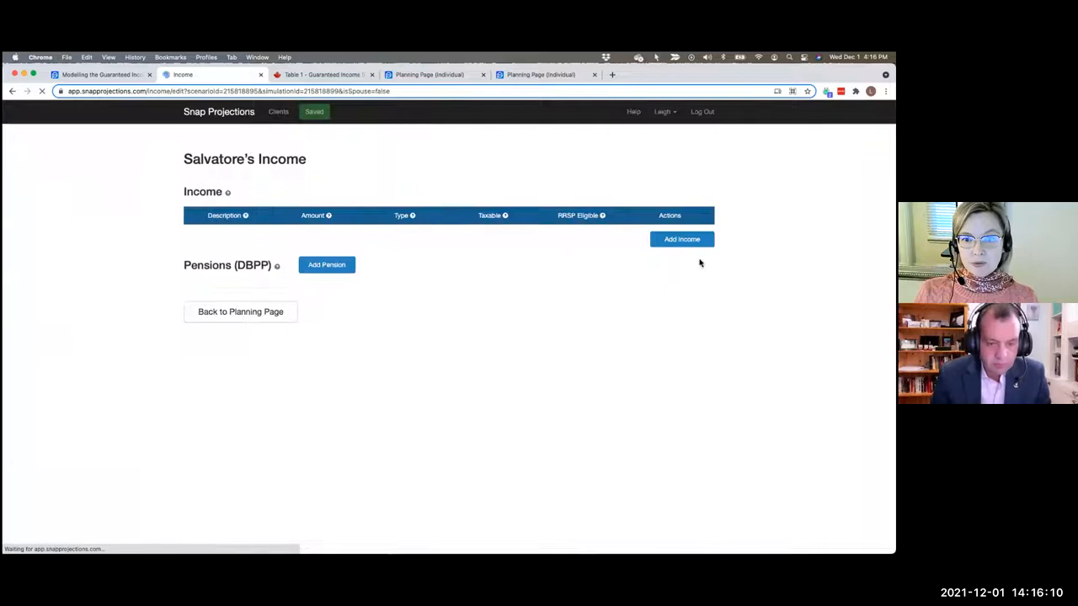
- Add a GIS income entry of 0 with type Other, then return to the planning page
click(682, 239)
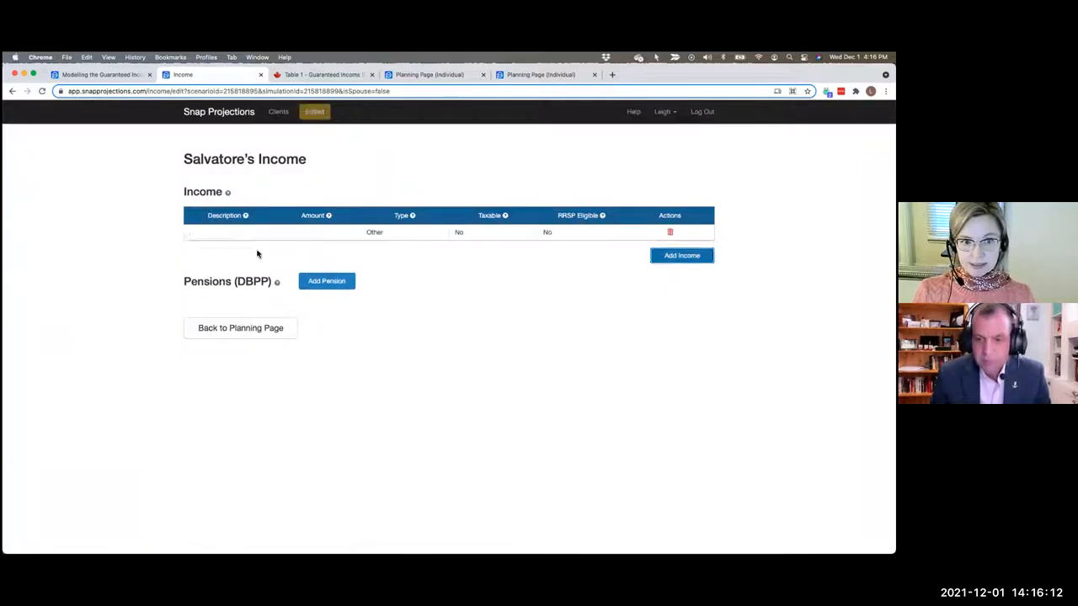
text(GIS)
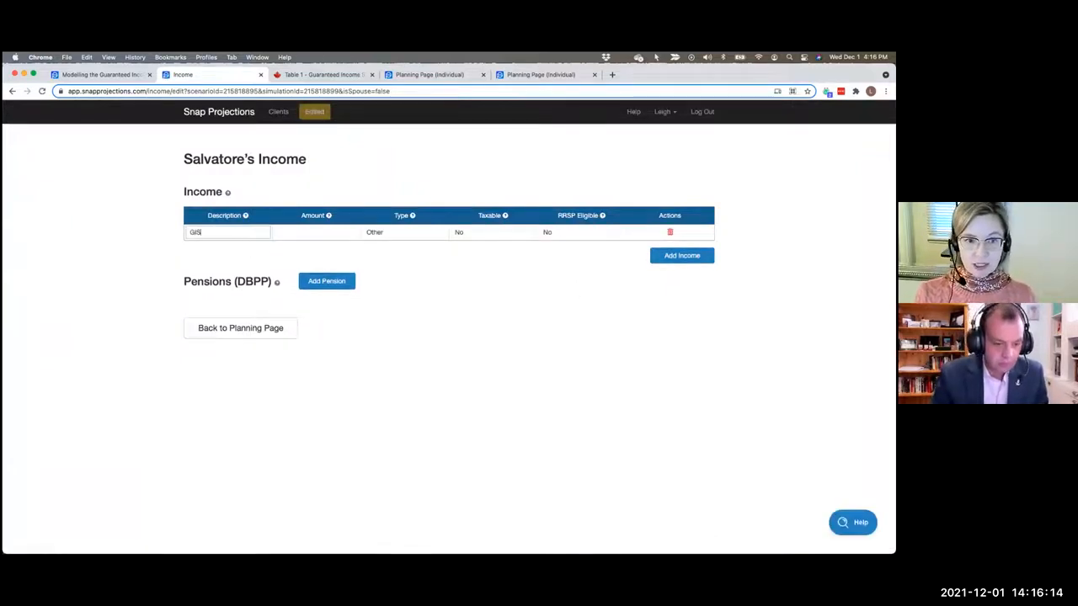
click(316, 231)
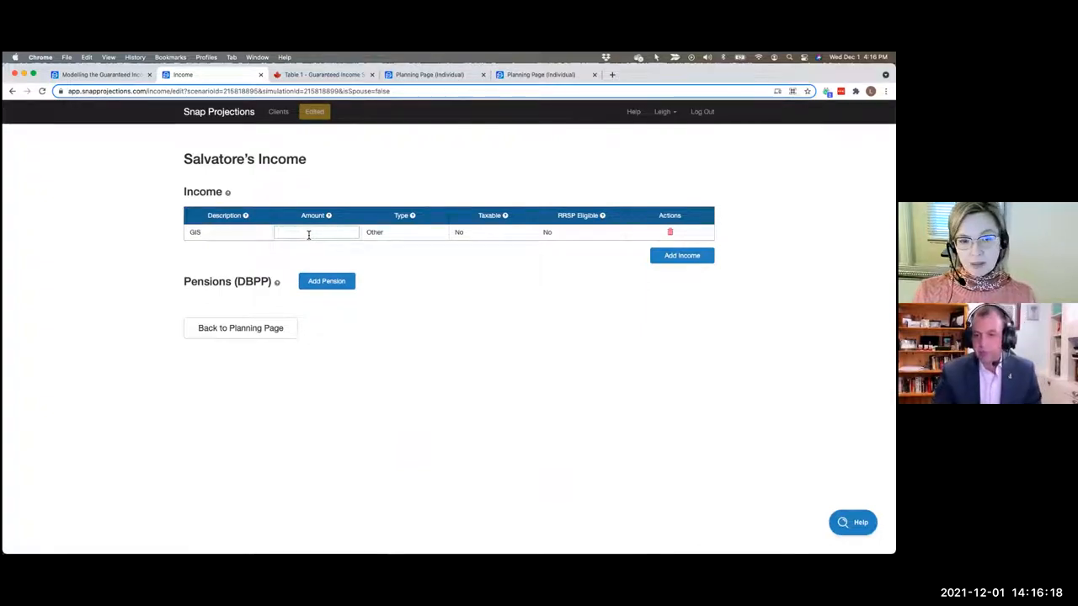
text(0)
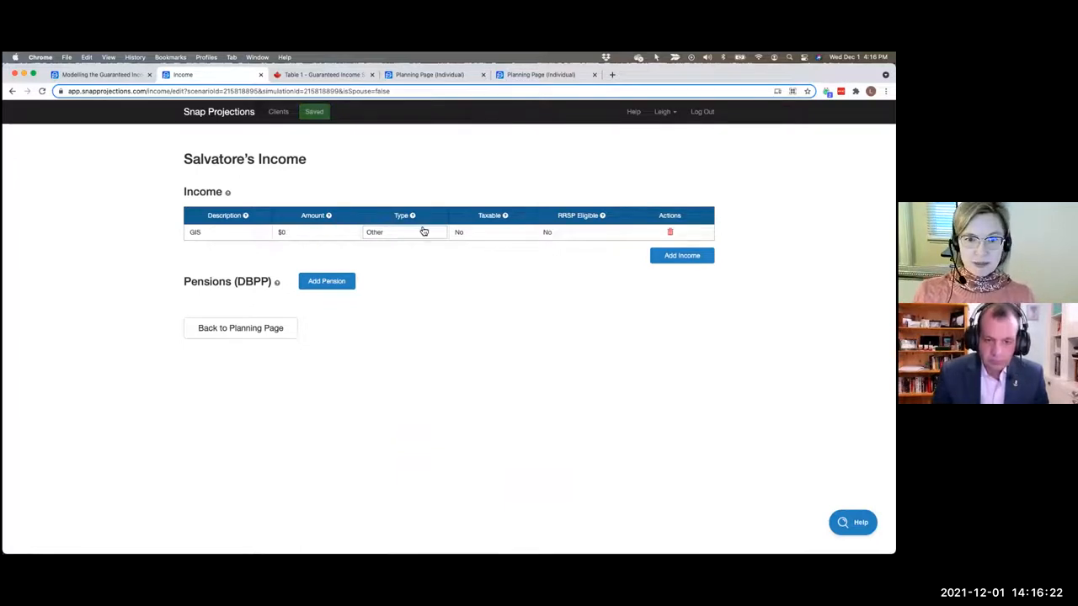
click(405, 233)
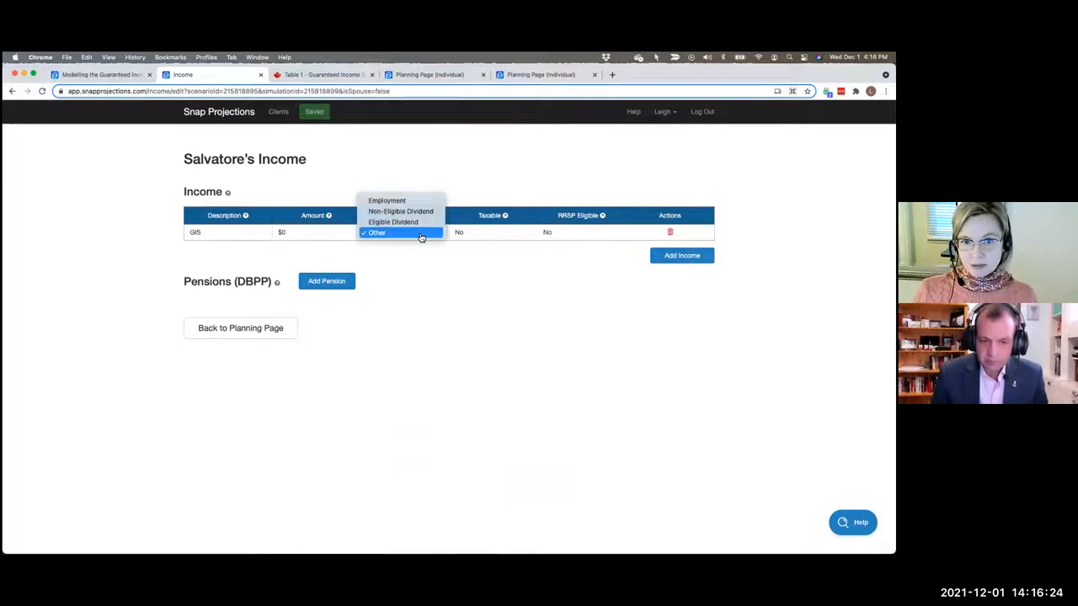
mouse_move(475, 250)
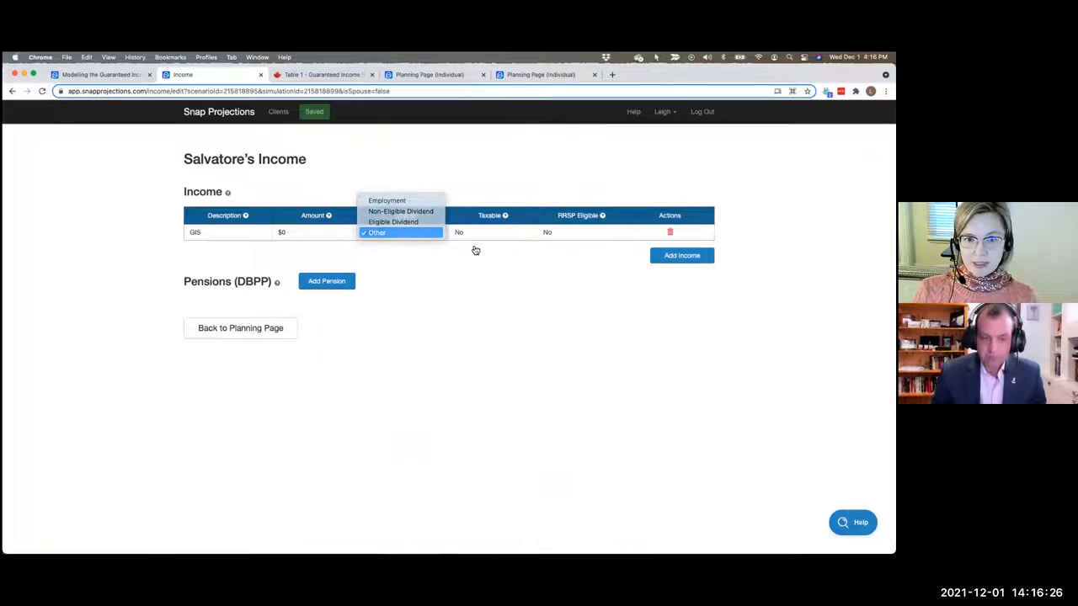
click(377, 233)
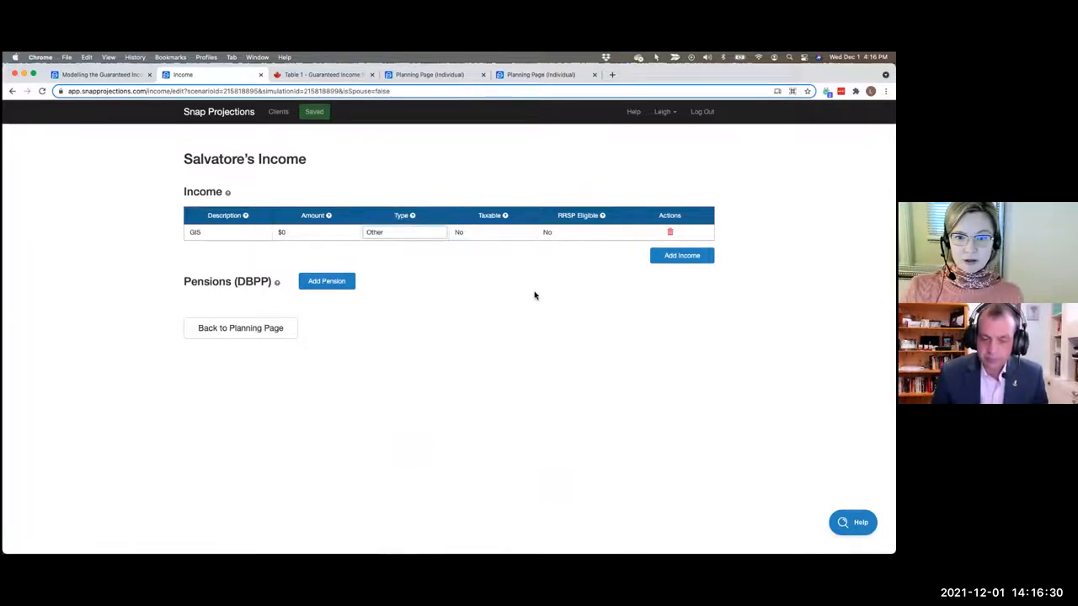
click(240, 328)
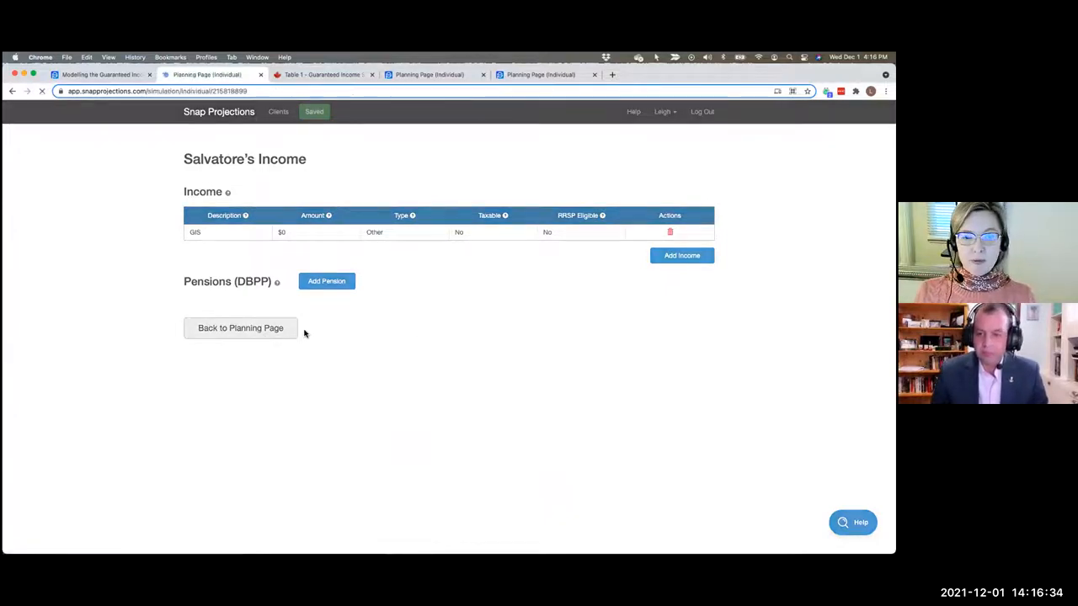
click(240, 327)
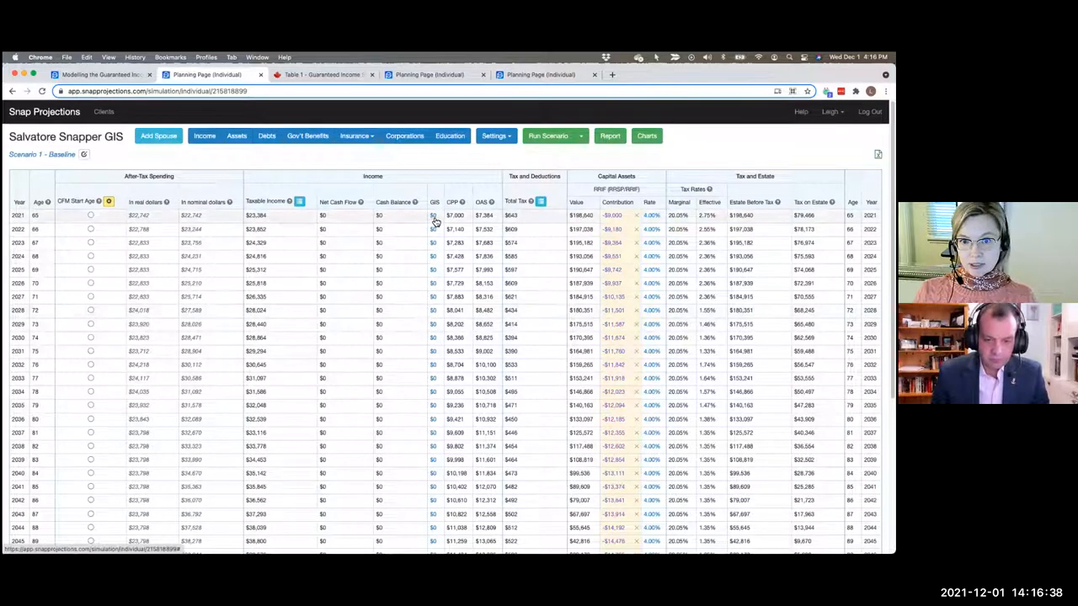
- Enter 1630.32 in the 2021 GIS cell, copied down to age 90 and indexed at 2.00%
click(434, 214)
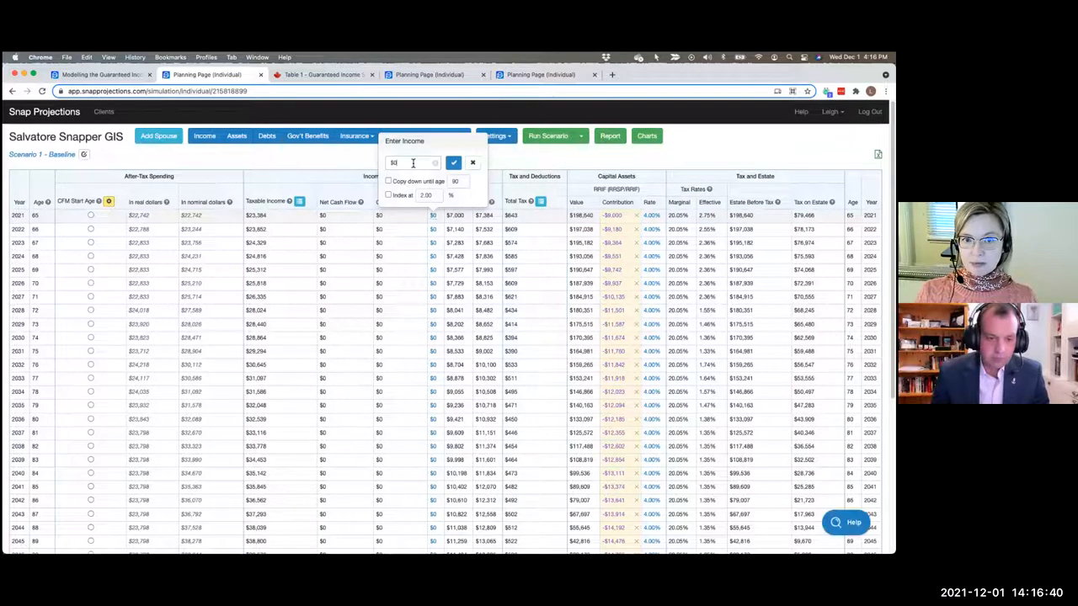
text(1630.32)
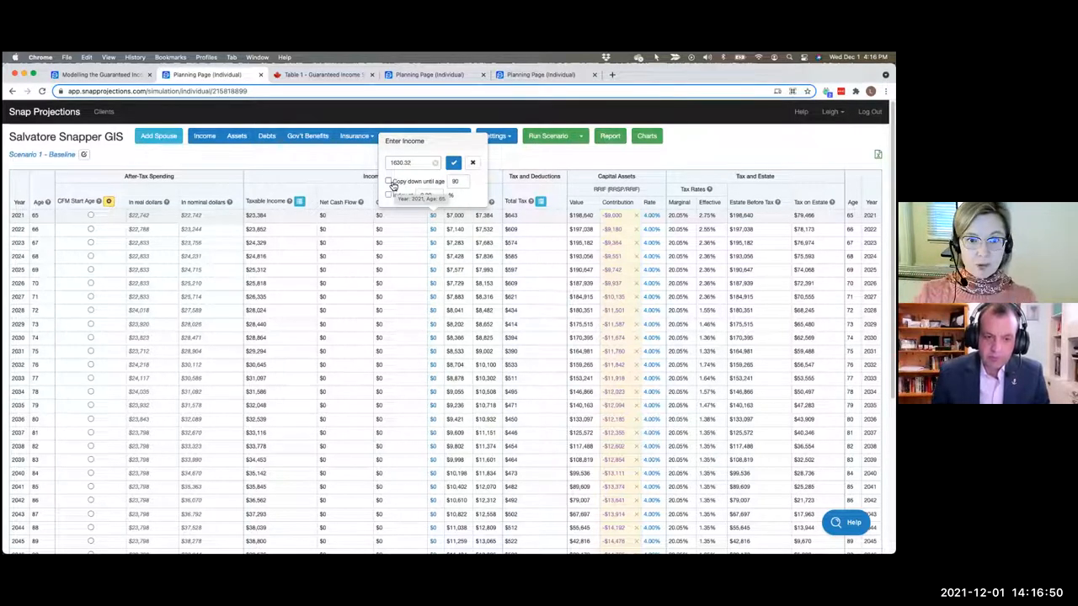
click(388, 182)
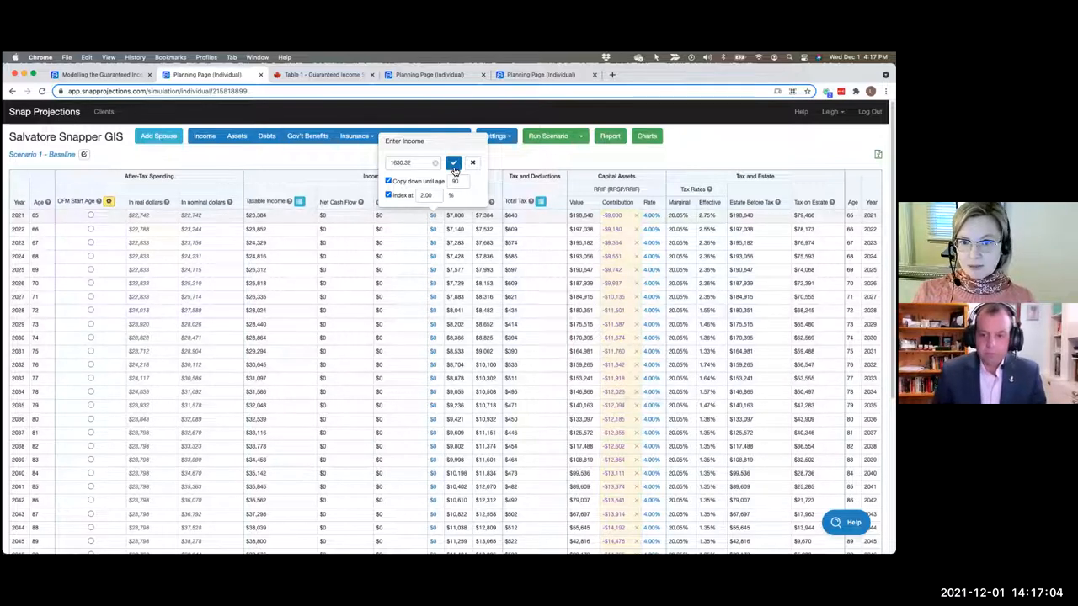
click(454, 162)
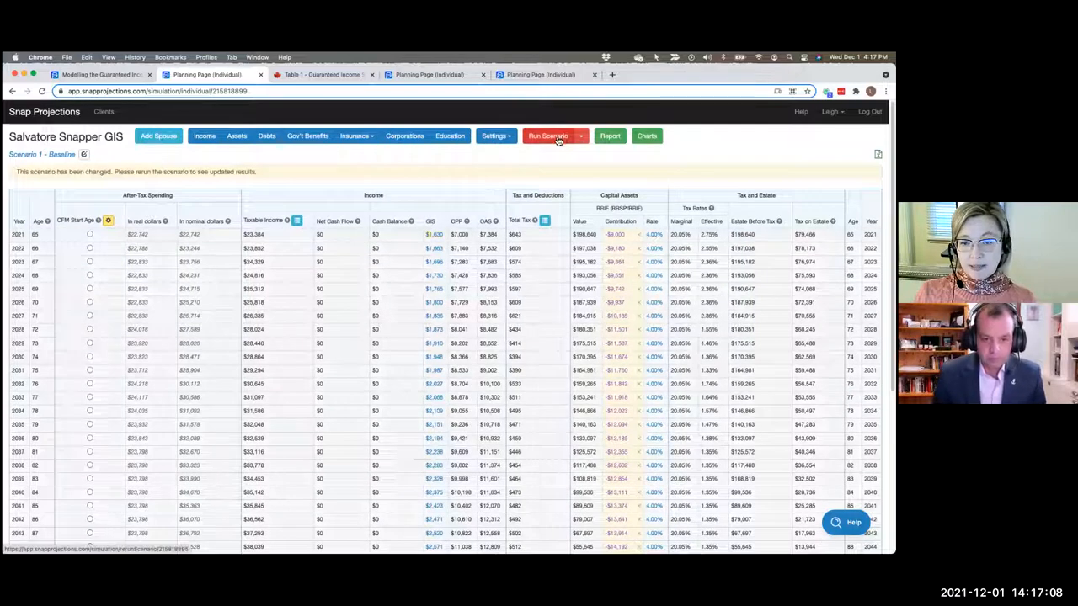
- Run the scenario and scroll the projection table to review updated after-tax spending
click(548, 136)
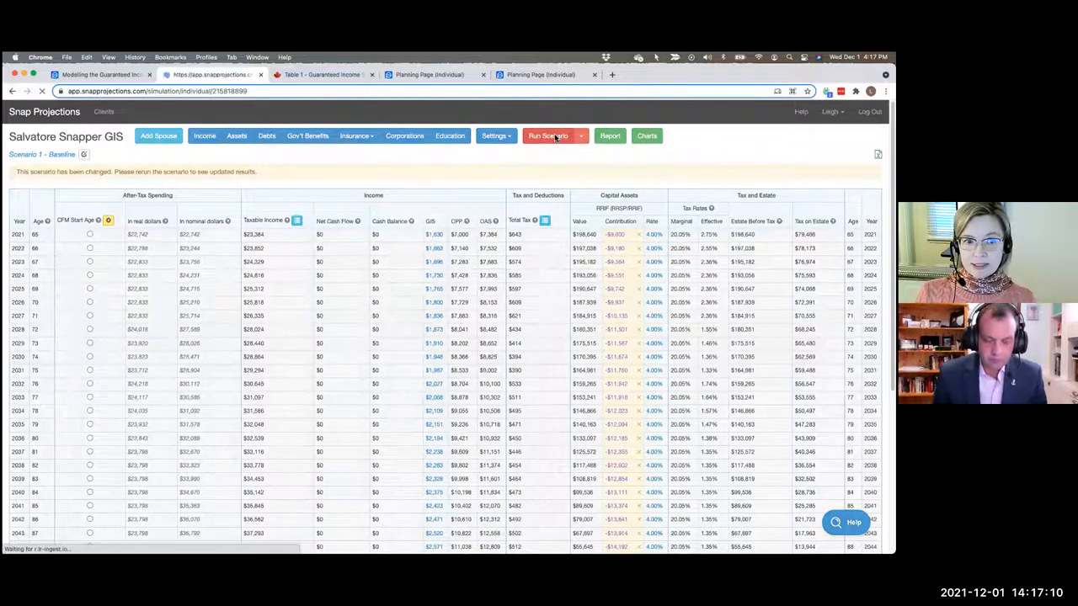
click(548, 136)
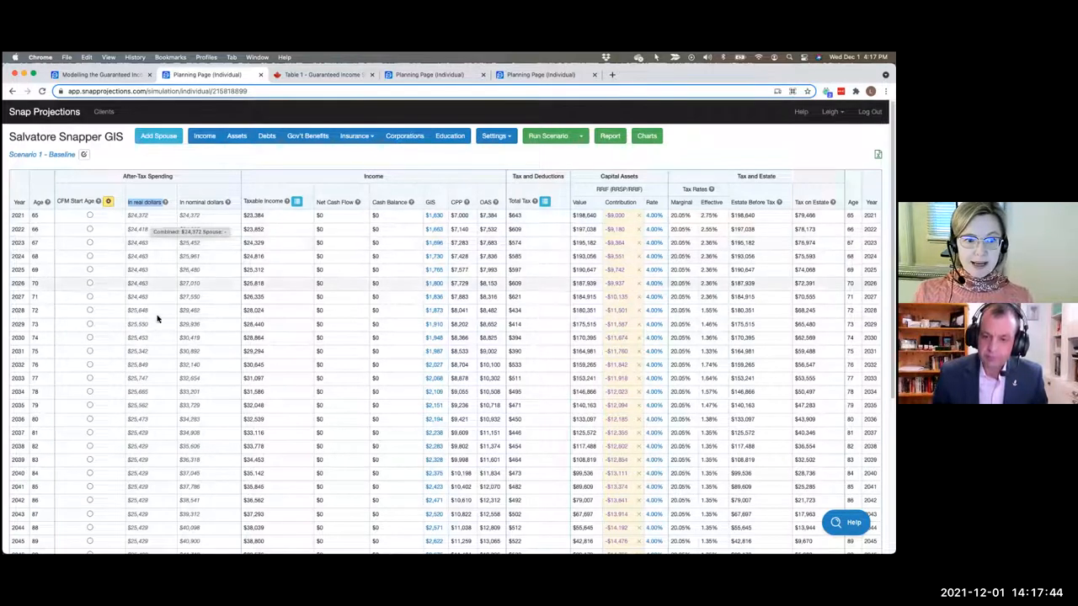
scroll(down, 3)
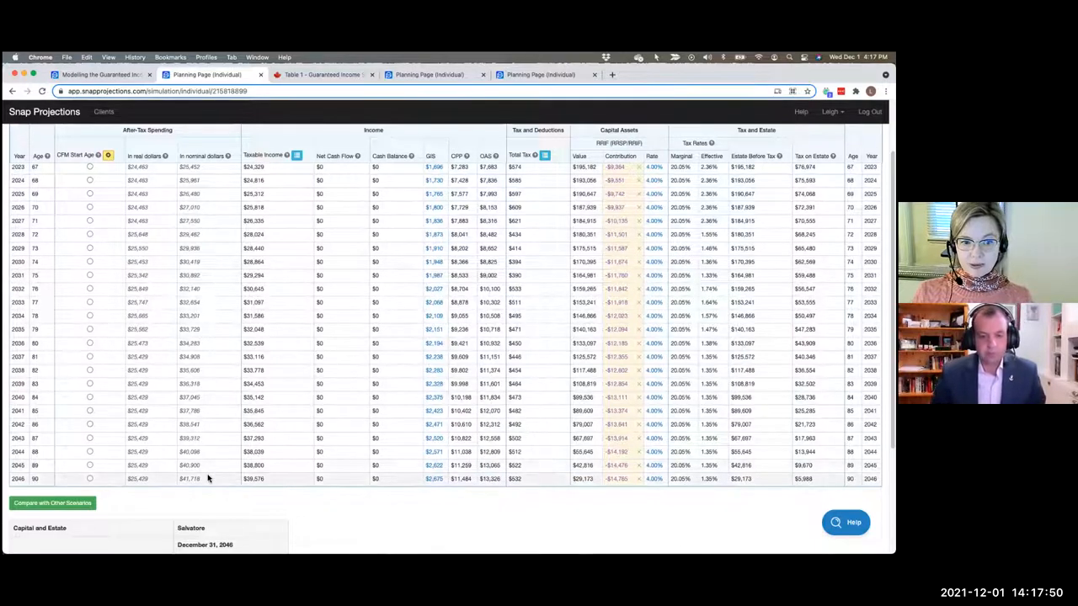
mouse_move(208, 478)
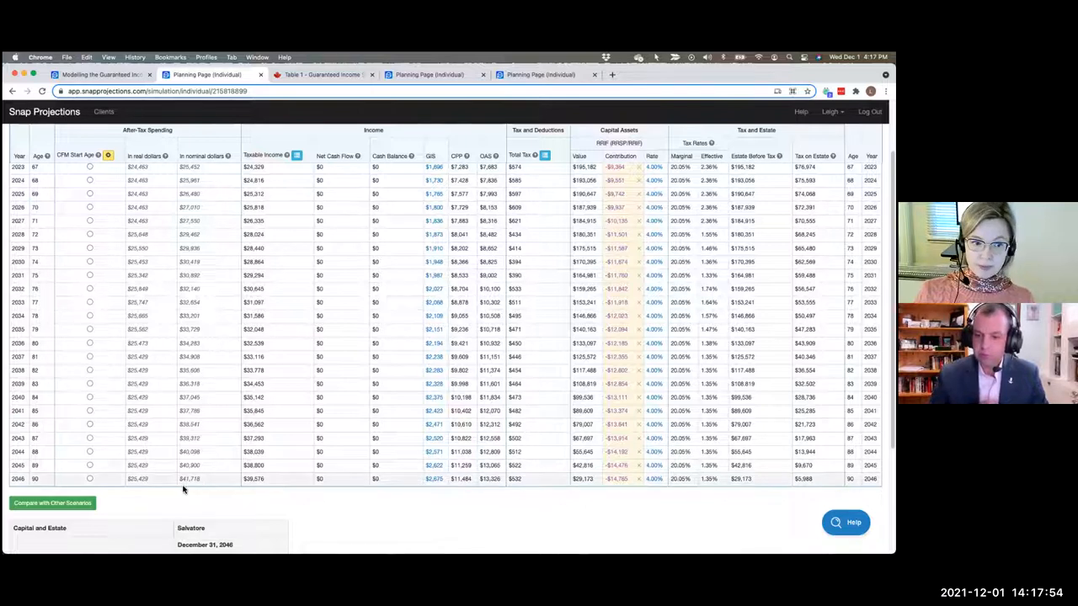
mouse_move(190, 478)
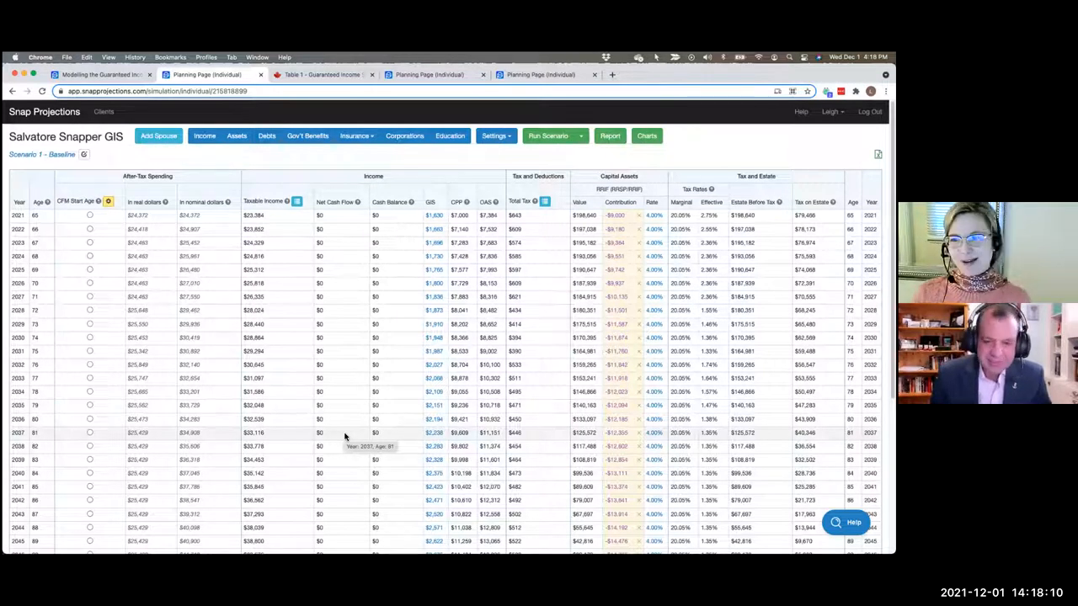
mouse_move(439, 245)
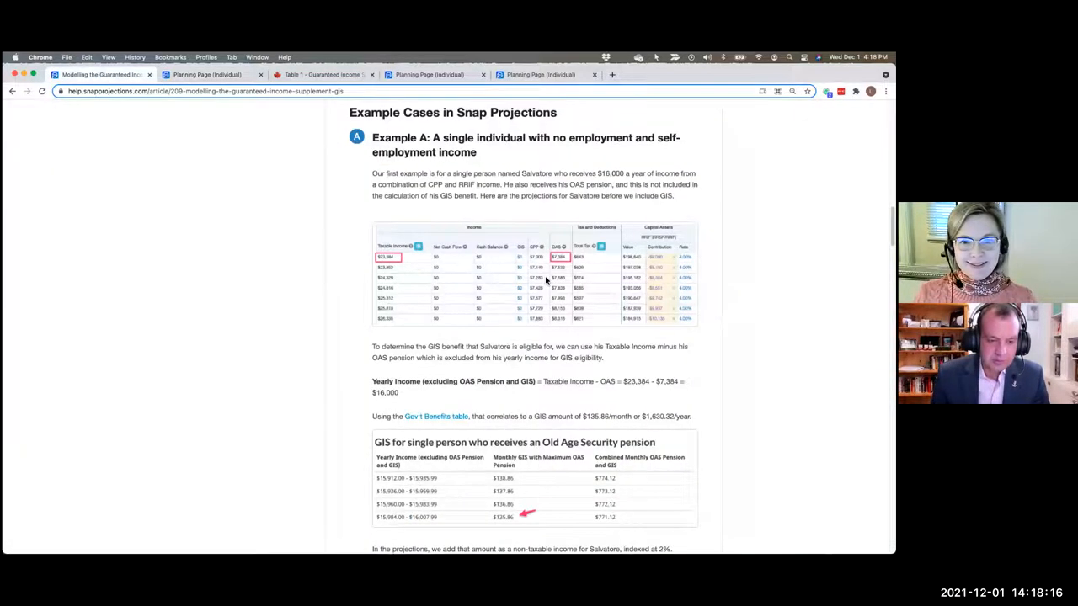
- Scroll through Example B on Annette's GIS clawback from employment and self-employment income
scroll(down, 3)
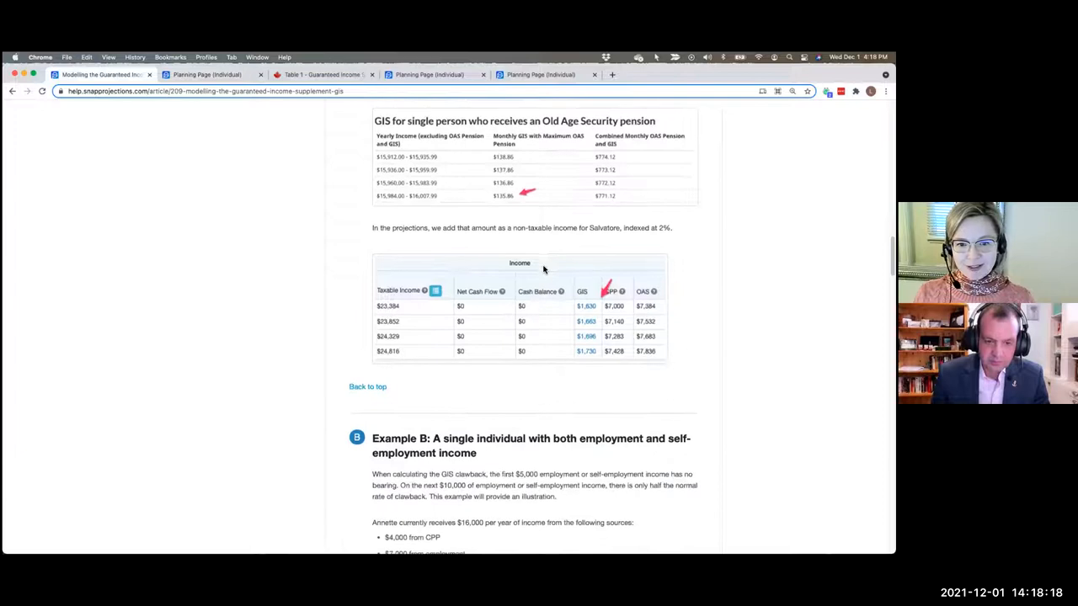
scroll(down, 3)
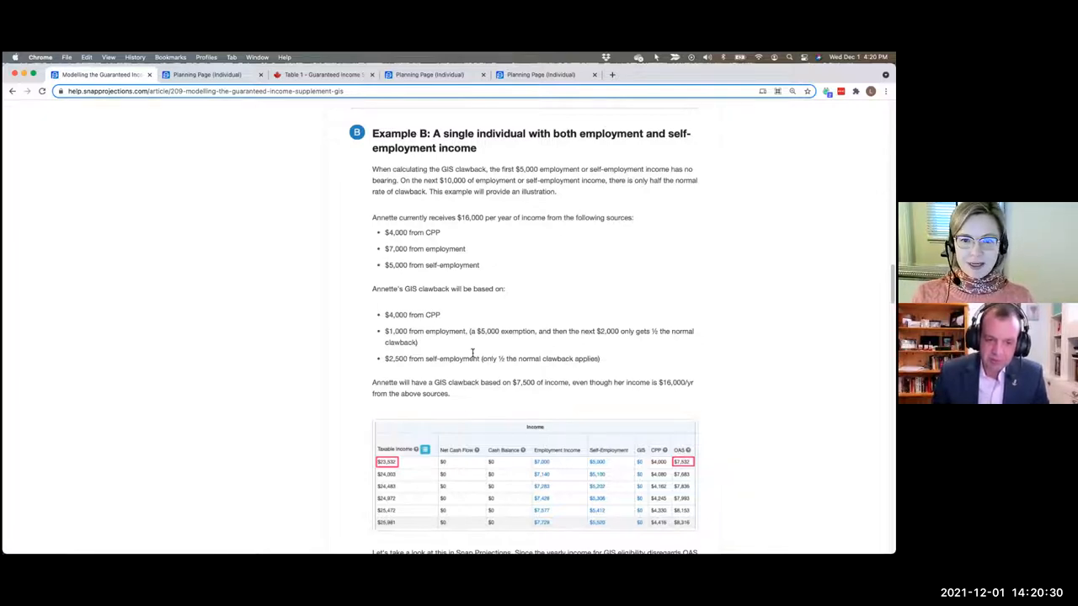
mouse_move(450, 234)
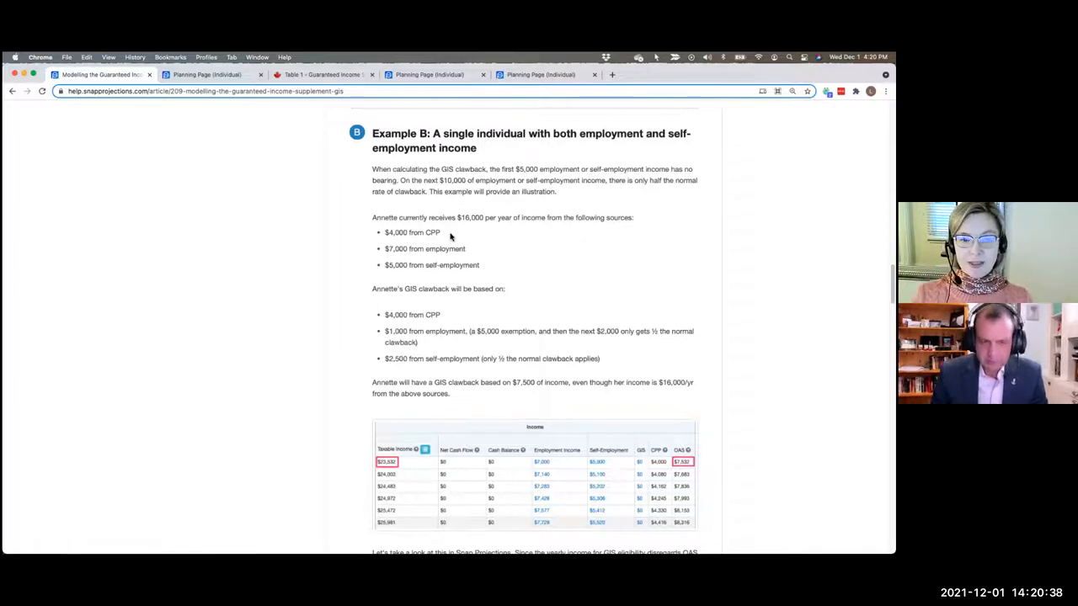
mouse_move(484, 265)
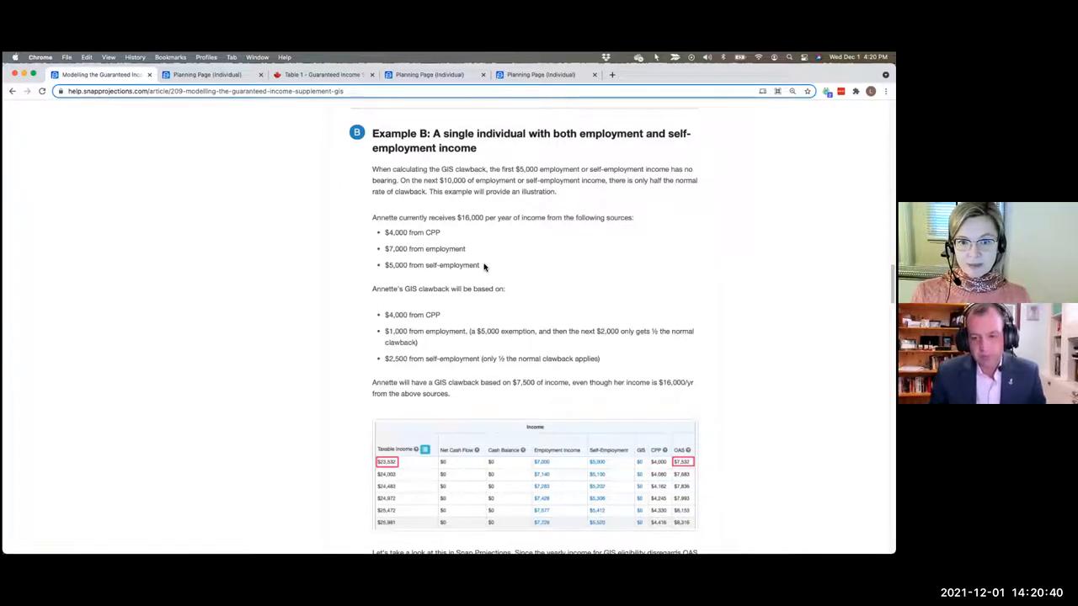
mouse_move(463, 267)
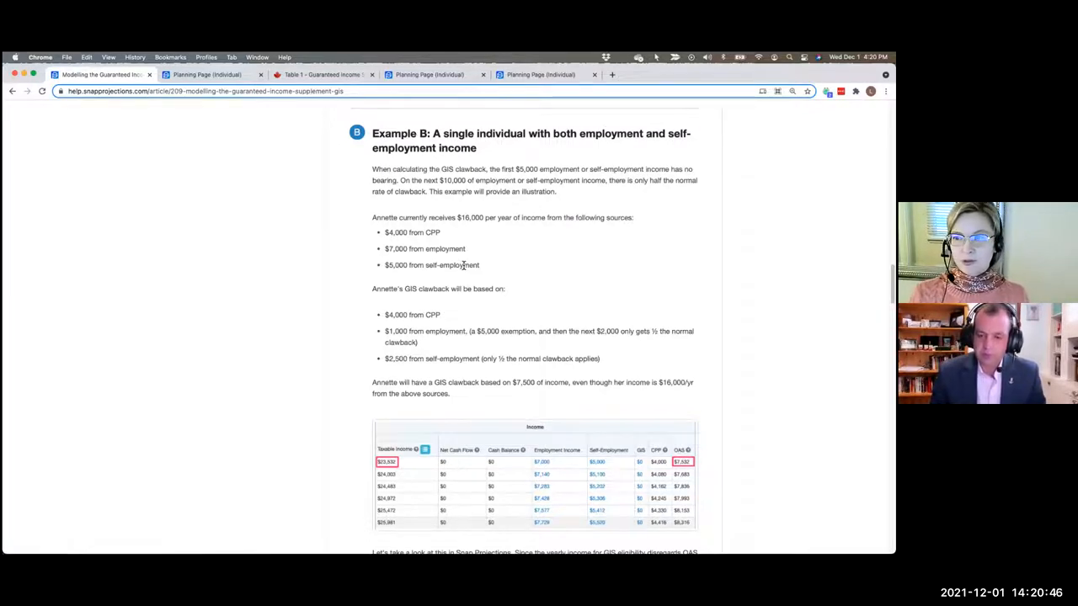
mouse_move(451, 320)
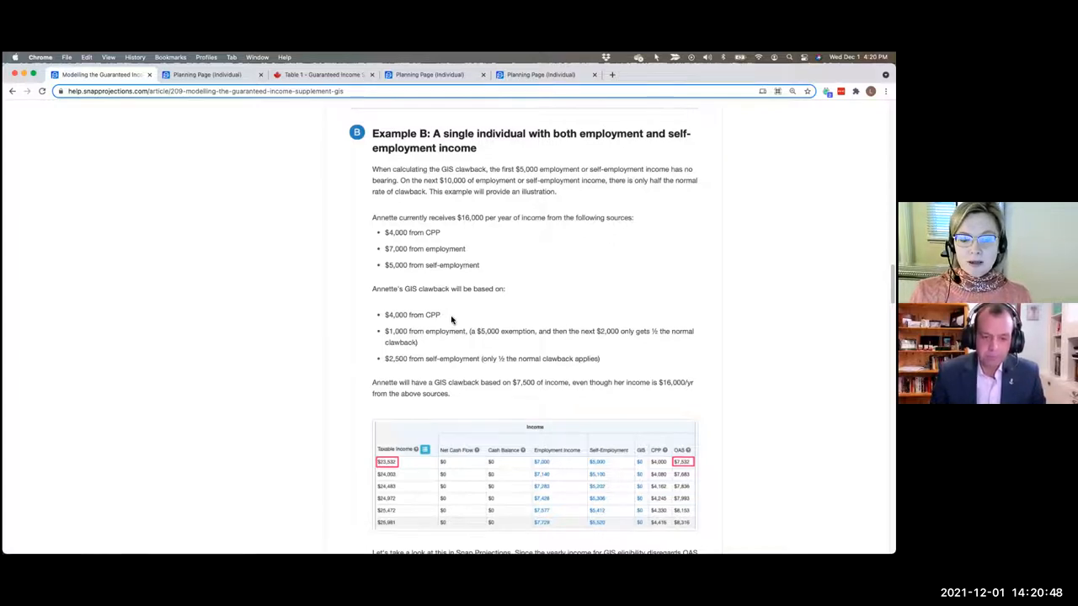
mouse_move(448, 317)
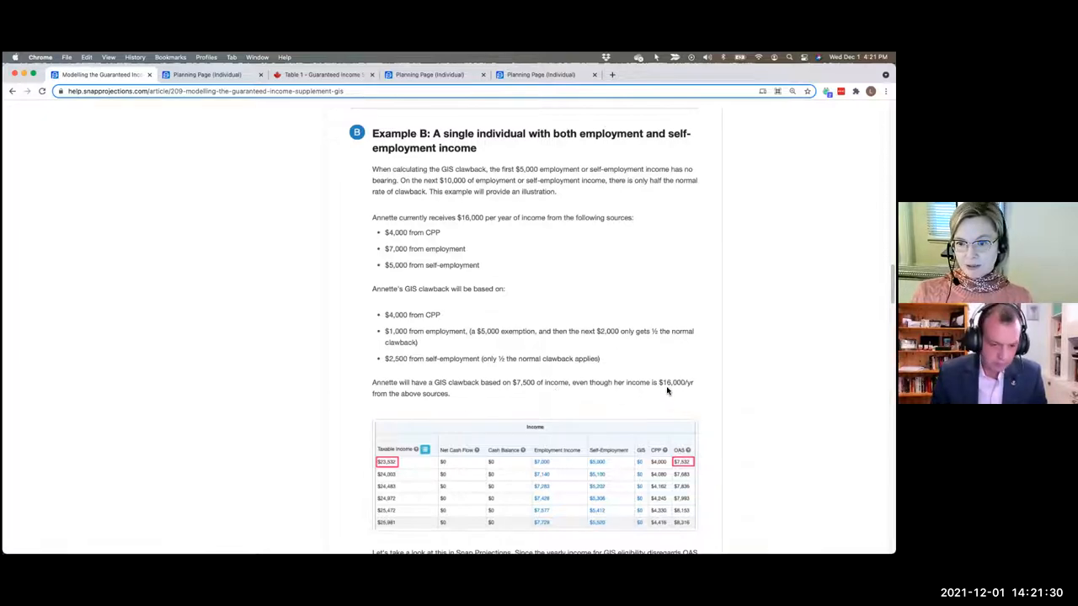
mouse_move(682, 389)
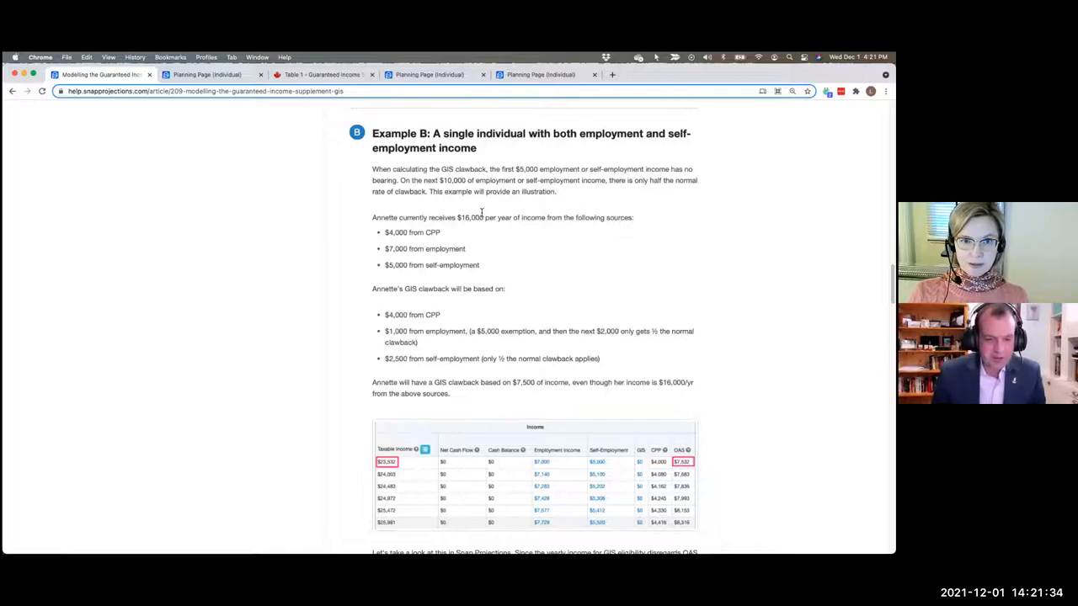
mouse_move(429, 74)
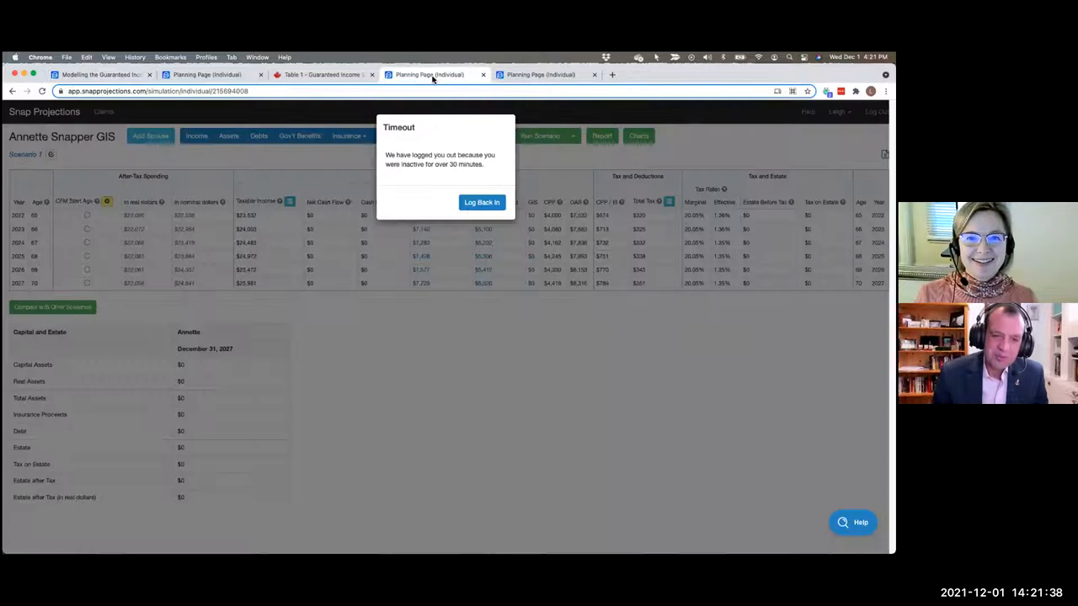
- Log back in from the Timeout dialog to reload Annette's planning page
click(482, 202)
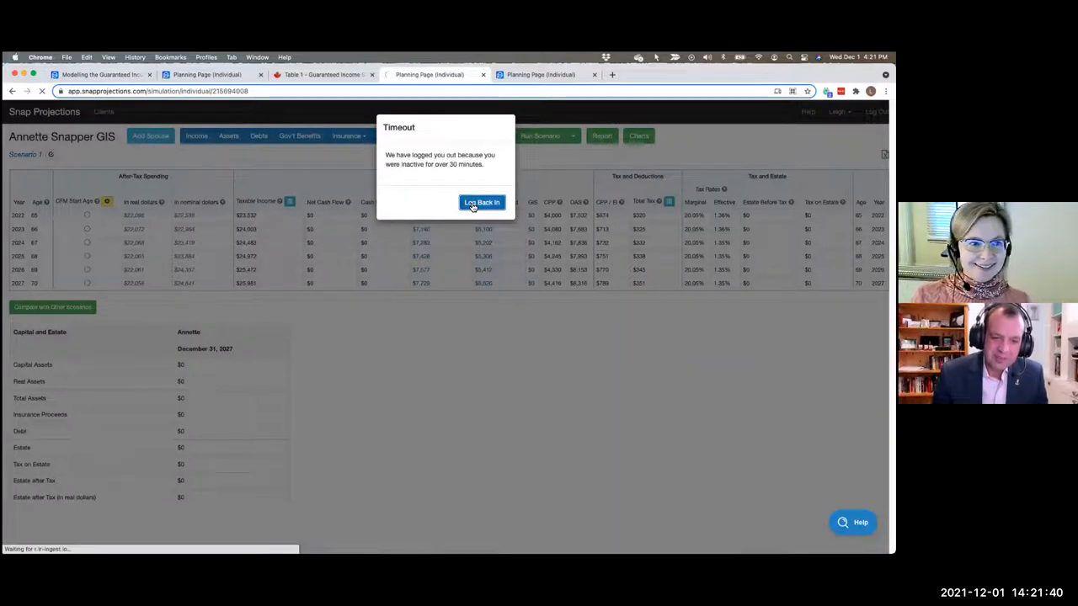
click(481, 202)
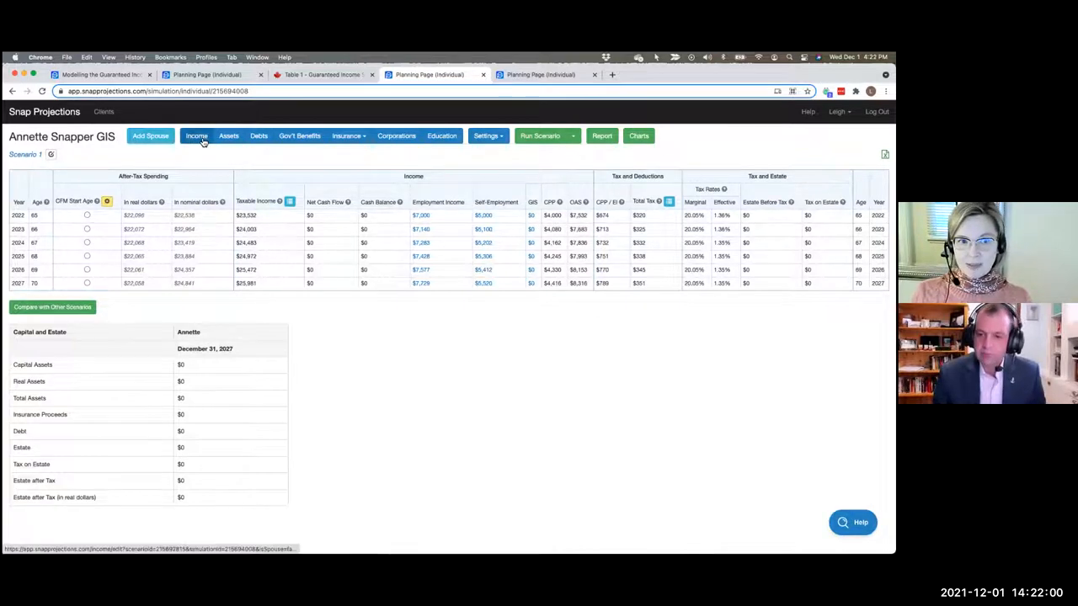
- Check Annette's income sources showing GIS at $0, then view Table 1 of GIS amounts
click(197, 136)
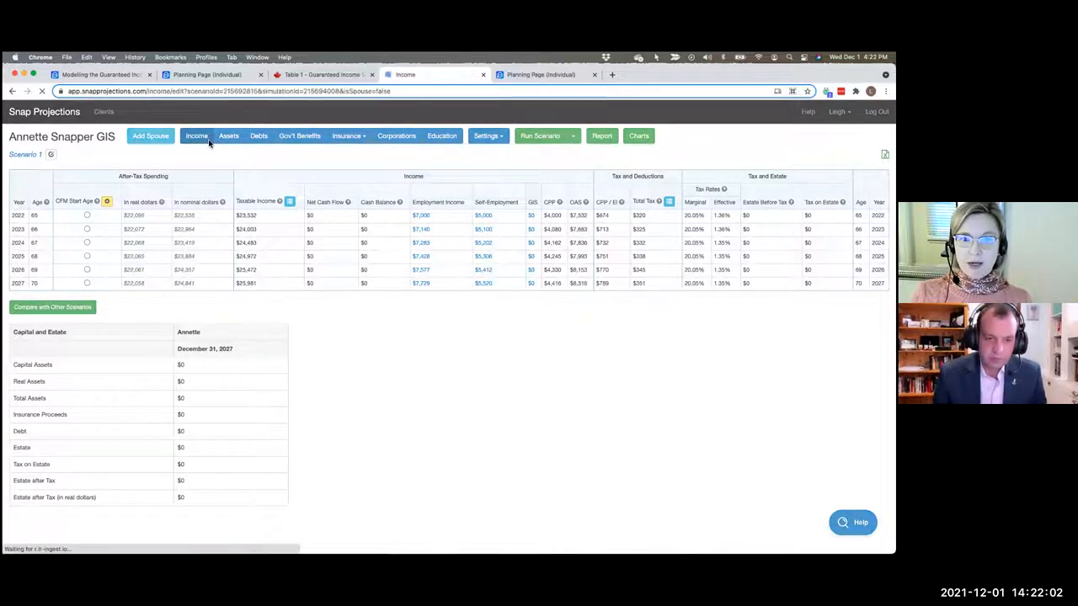
click(196, 136)
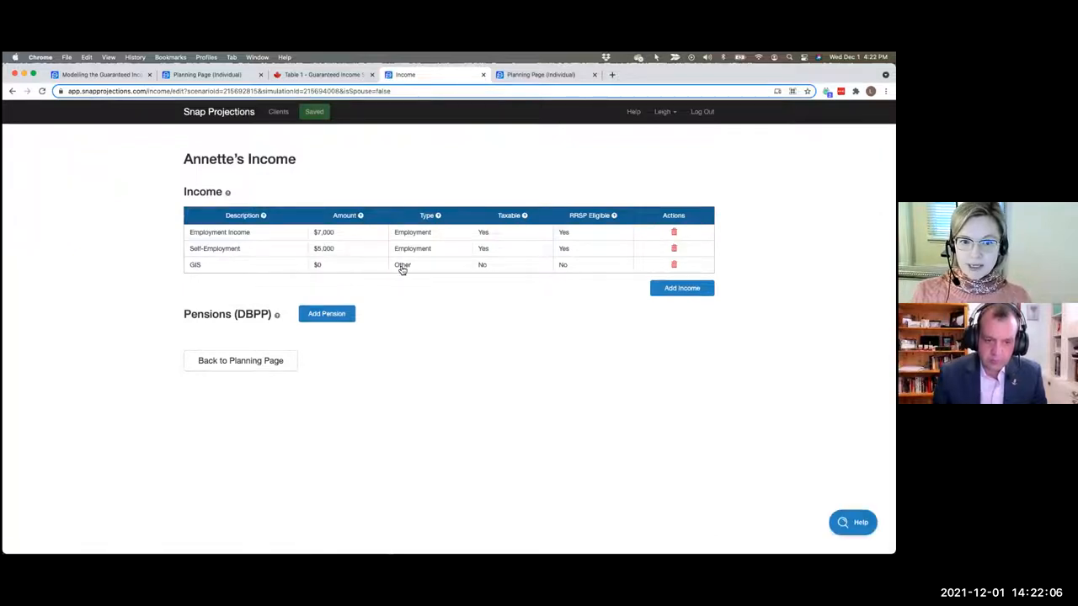
mouse_move(449, 272)
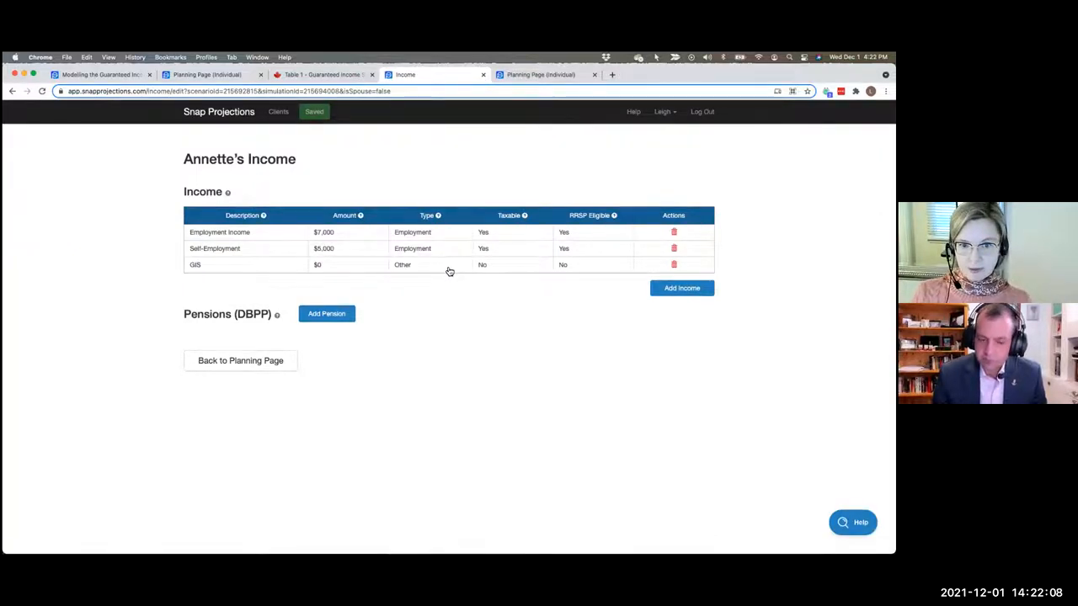
mouse_move(400, 381)
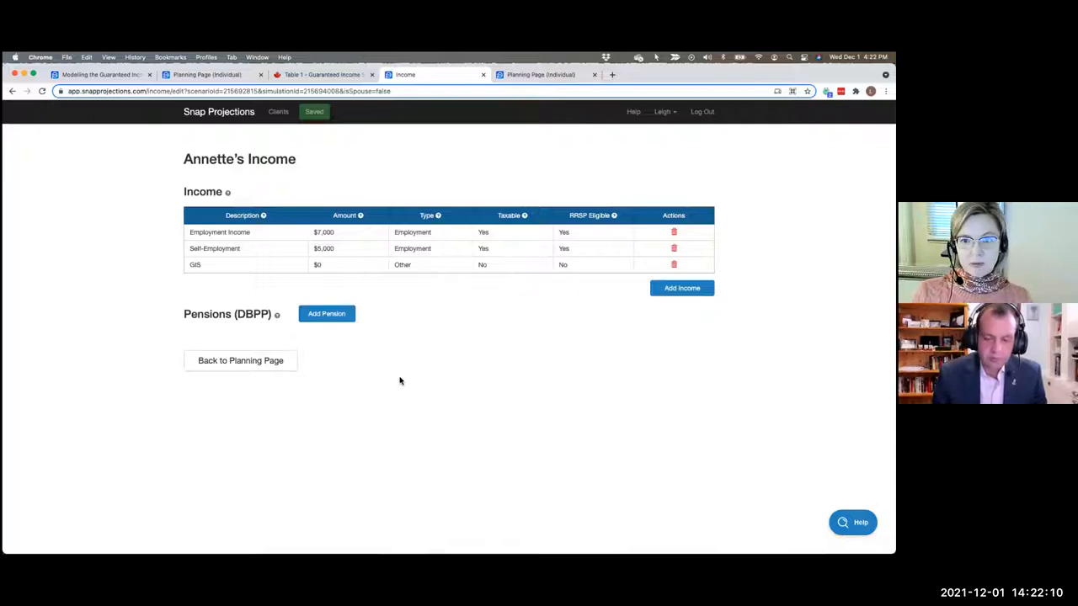
click(240, 361)
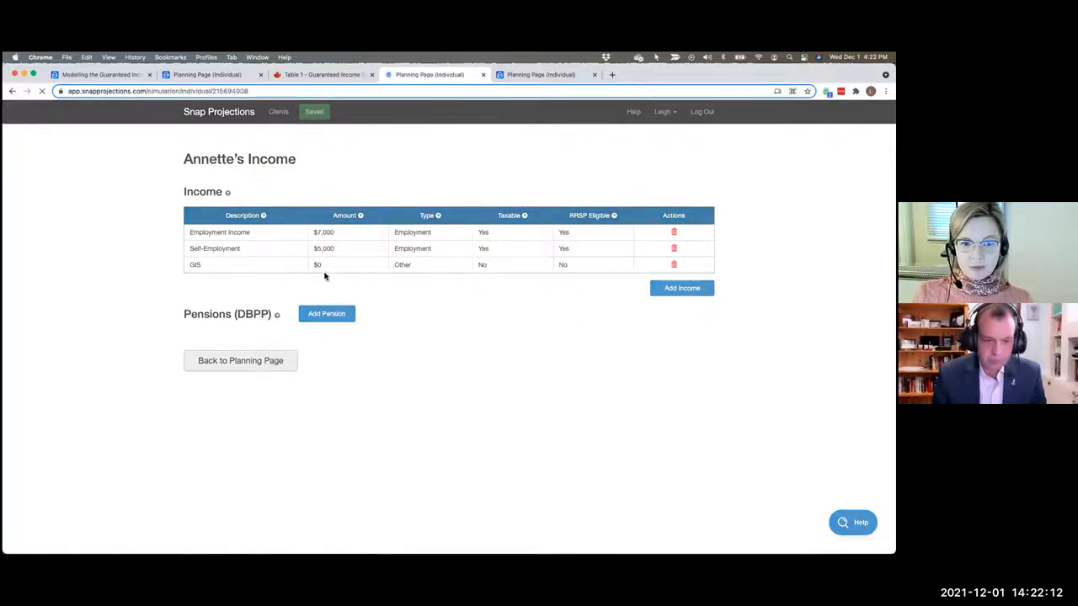
click(240, 360)
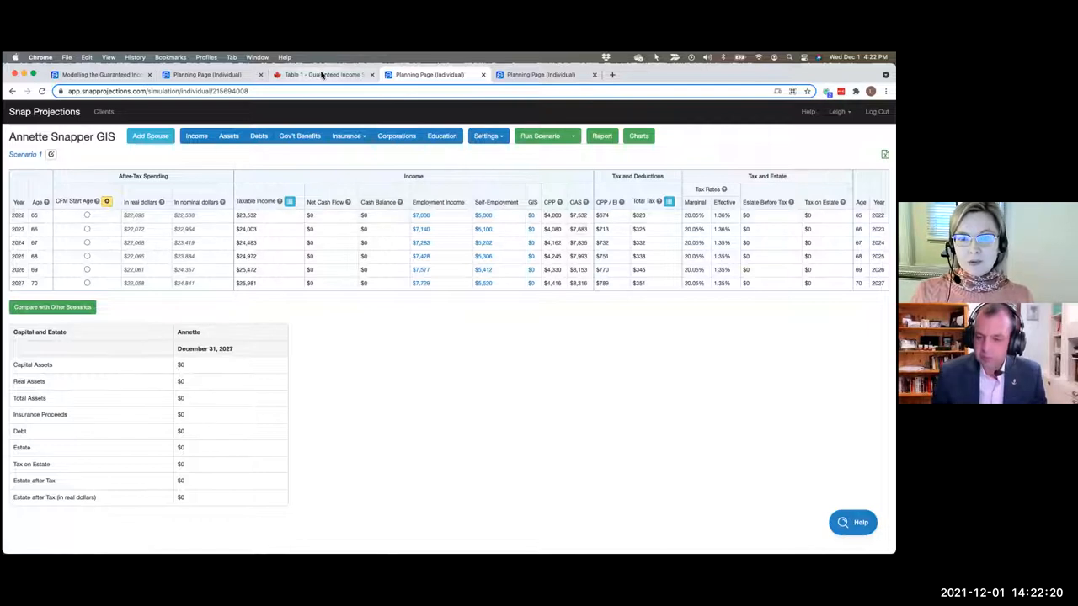
click(323, 74)
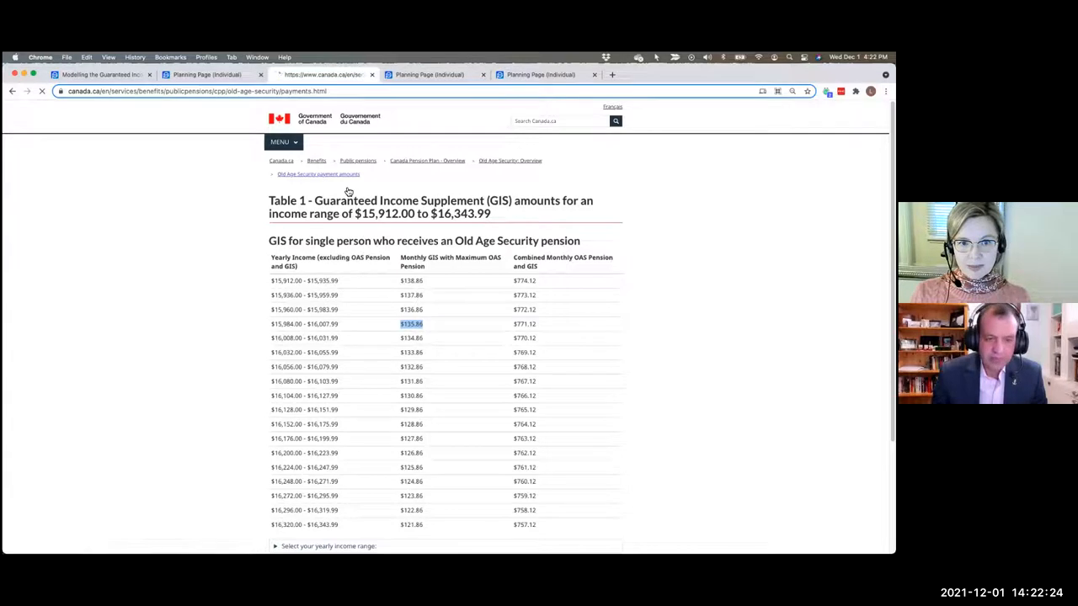
- View single-pensioner GIS amounts for $7,296.00–$7,583.99 income, then return to Annette's Planning Page
click(318, 174)
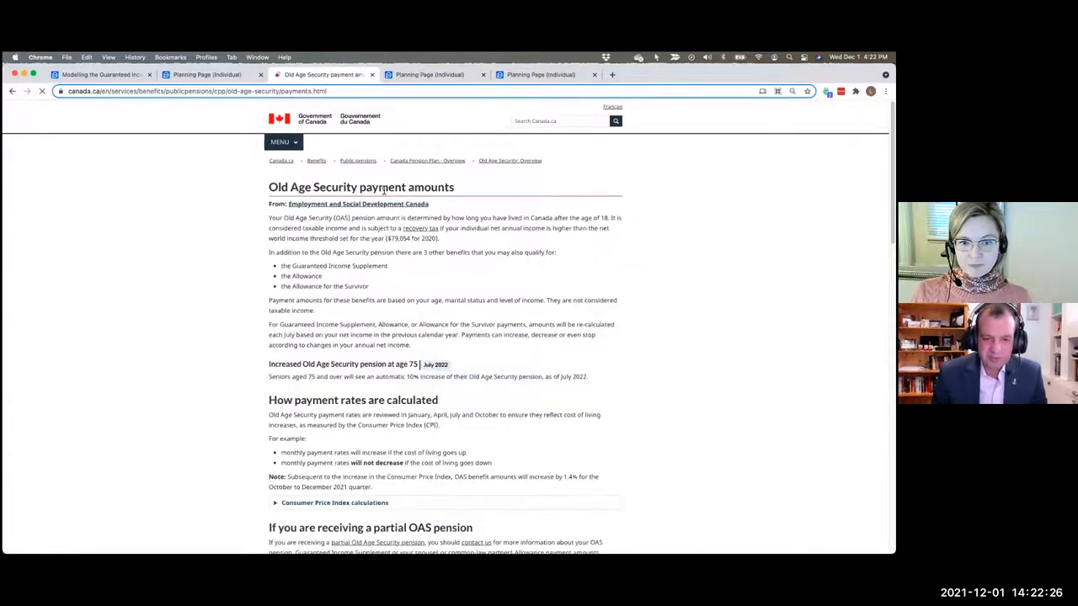
scroll(down, 3)
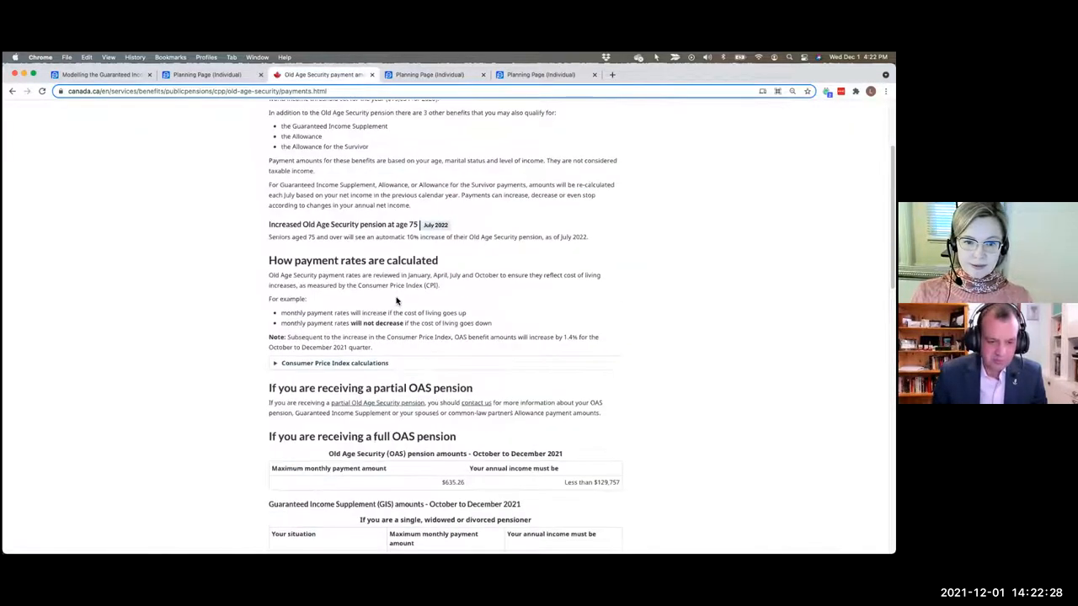
scroll(down, 3)
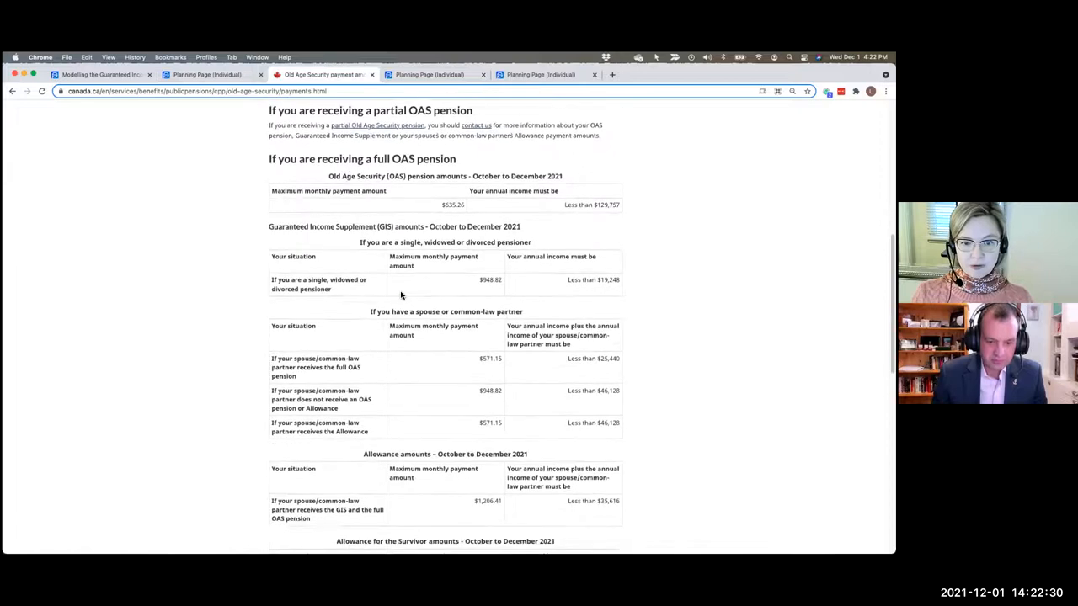
scroll(down, 3)
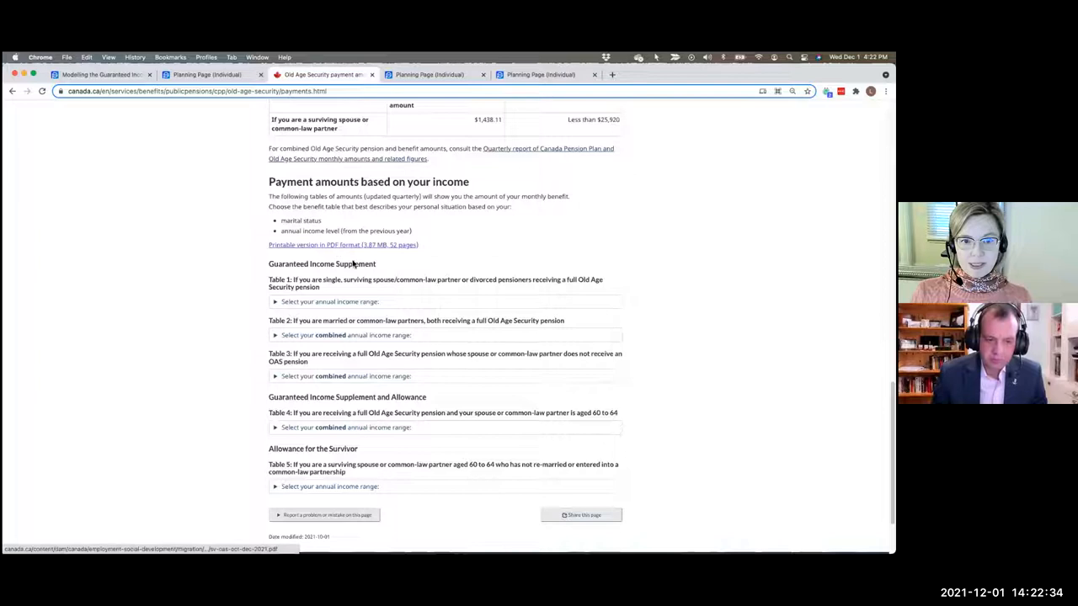
click(329, 301)
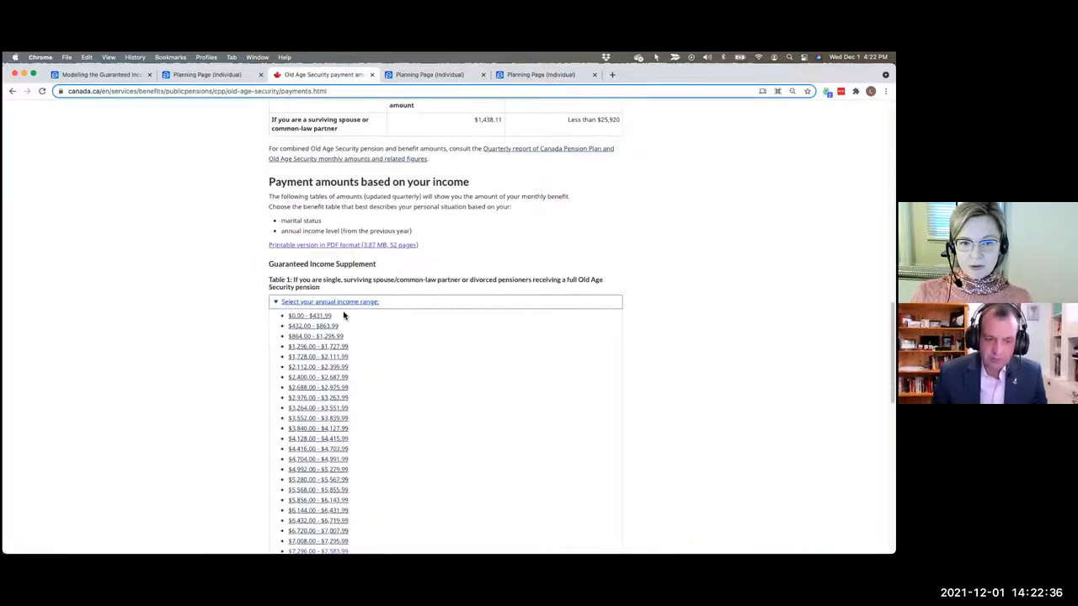
scroll(down, 3)
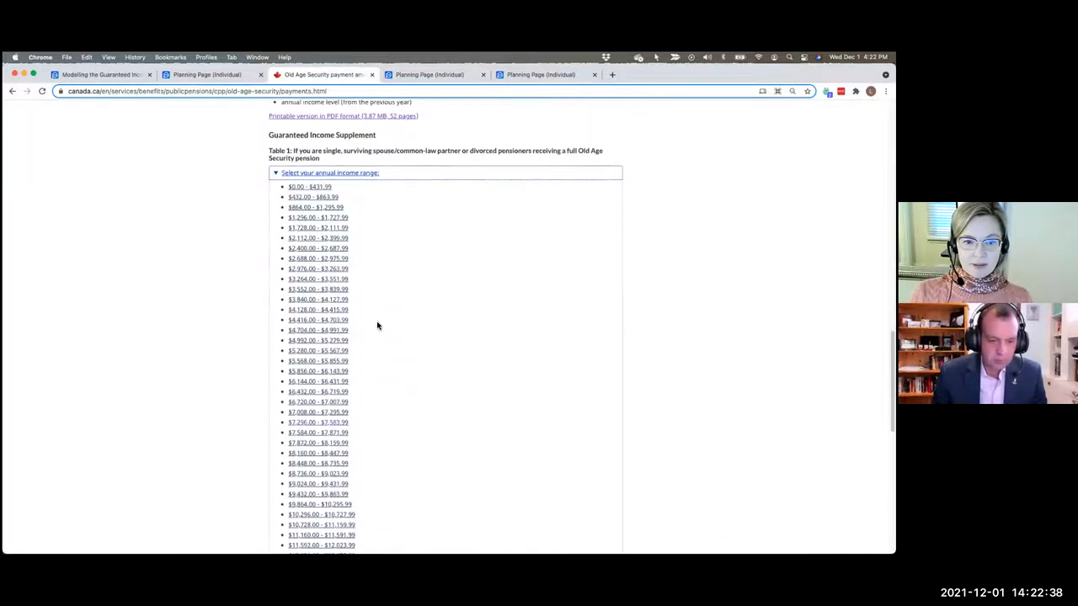
scroll(down, 3)
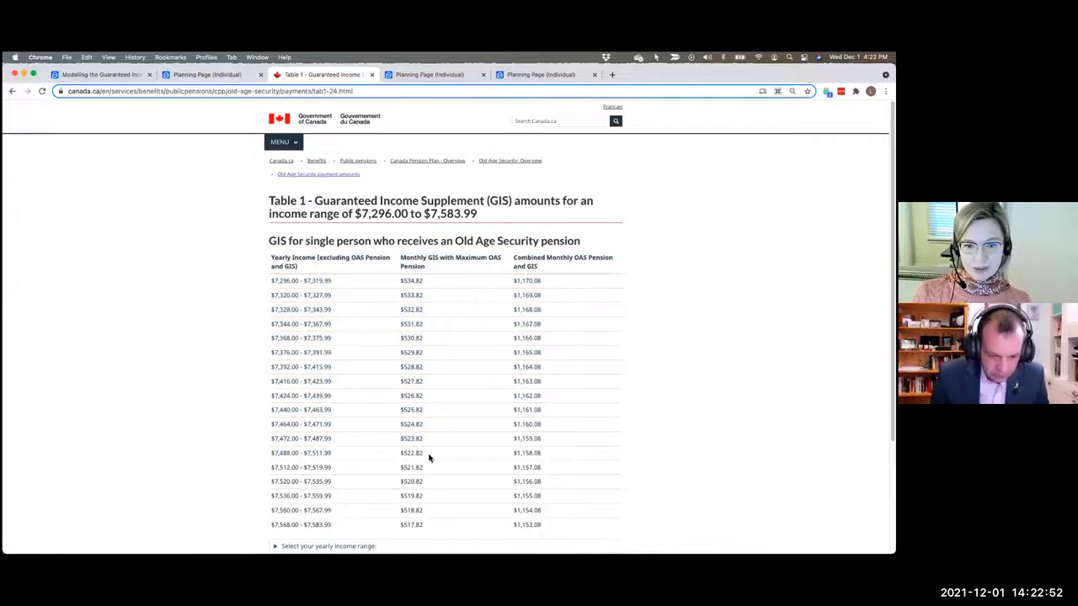
mouse_move(427, 457)
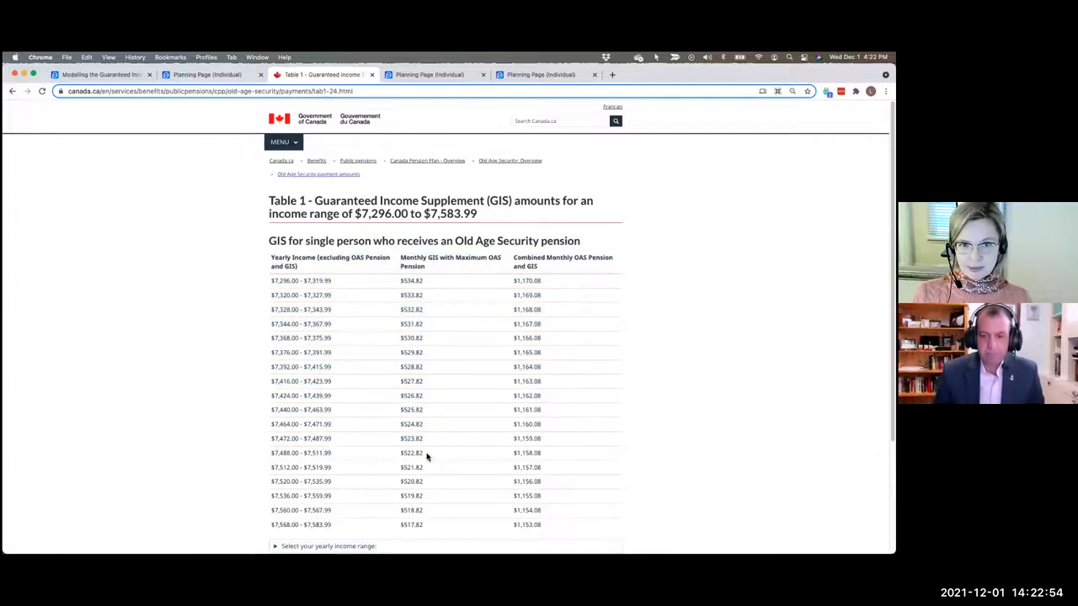
click(429, 74)
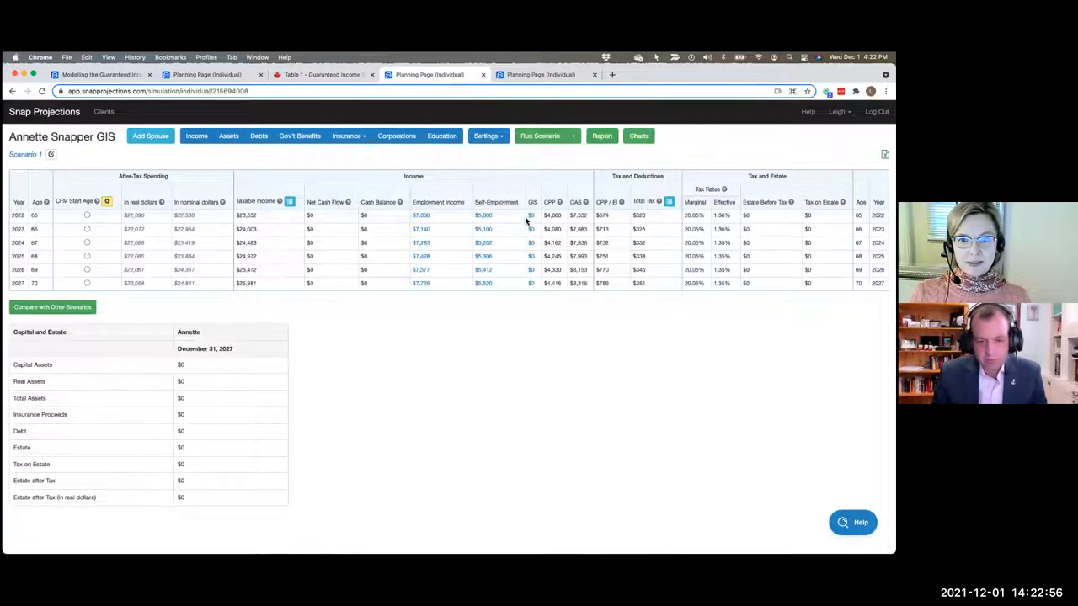
- Enter 6274 as Annette's 2022 GIS, copied down to age 70 and indexed at 2.00%
click(532, 215)
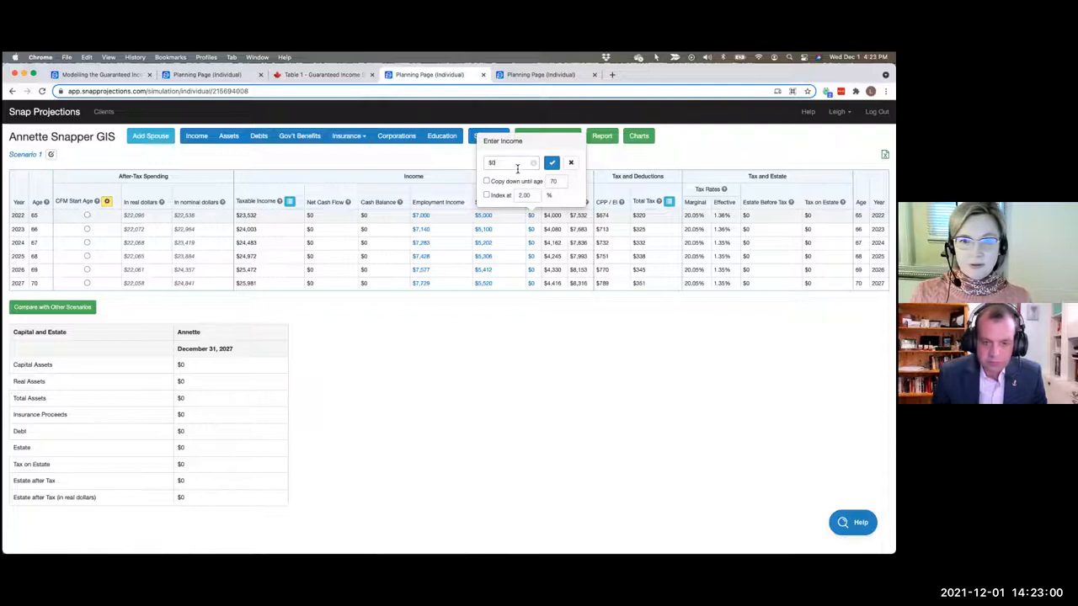
text(6274)
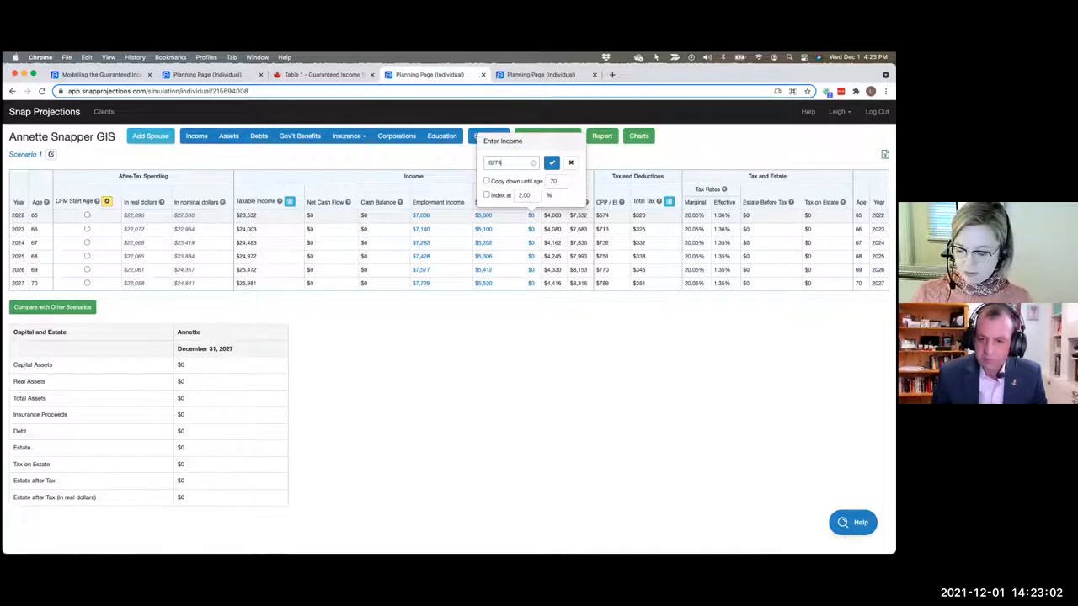
click(486, 182)
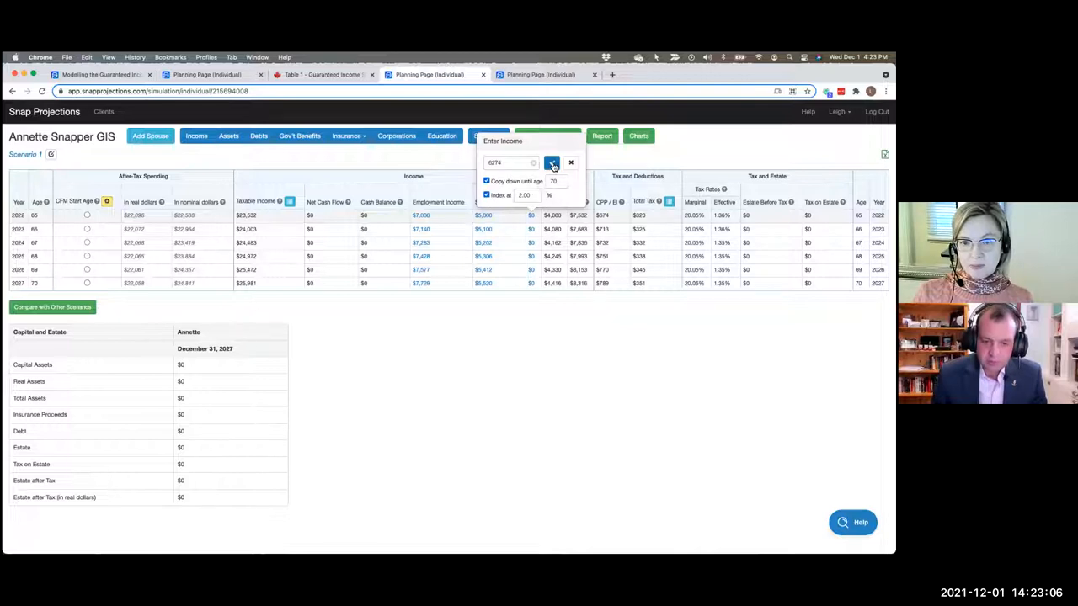
click(551, 161)
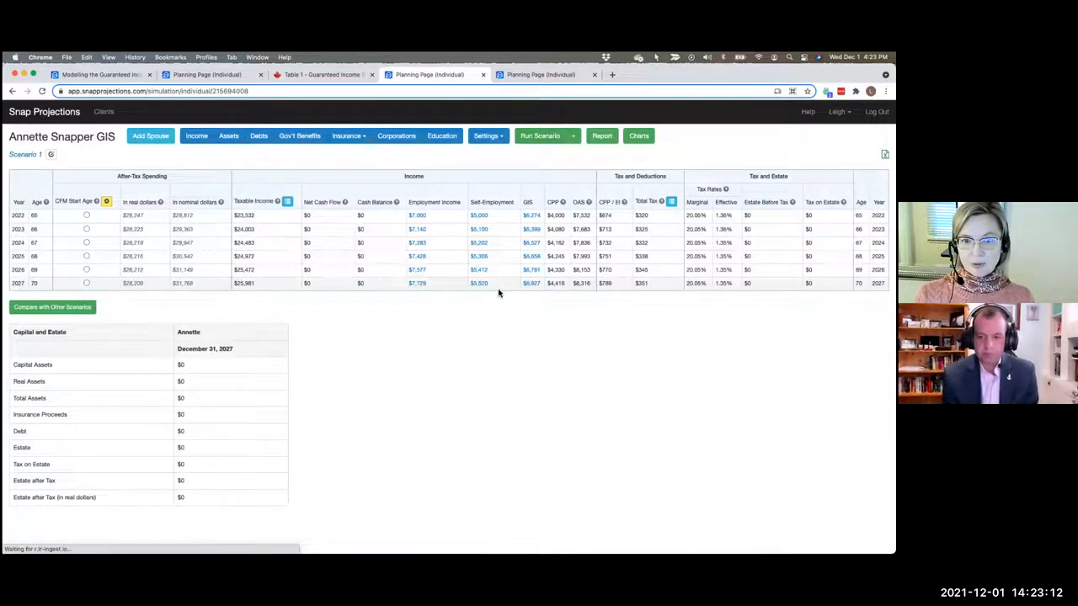
mouse_move(497, 283)
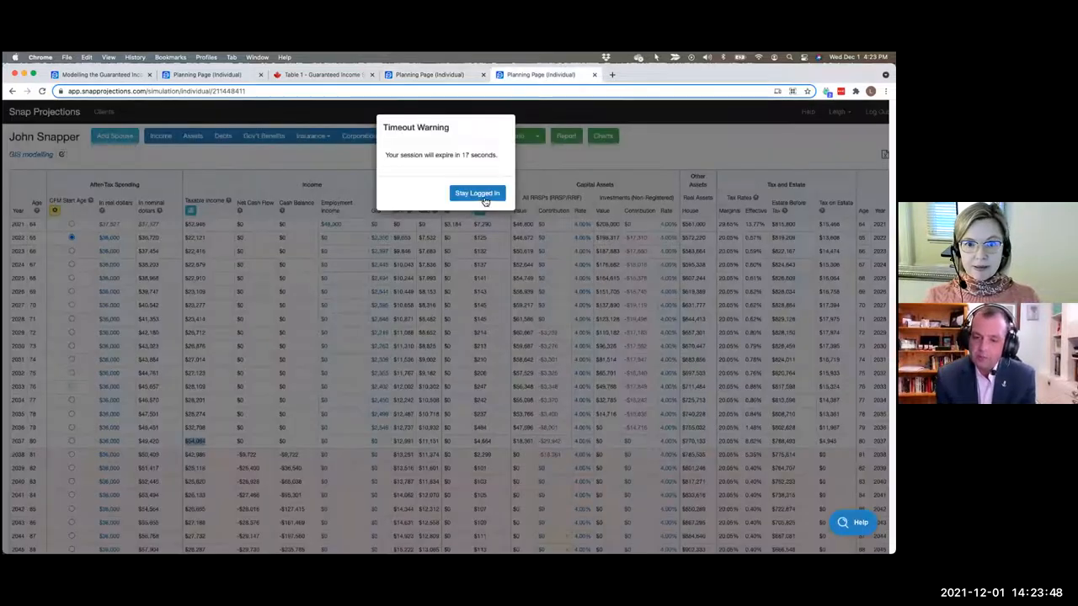
click(476, 192)
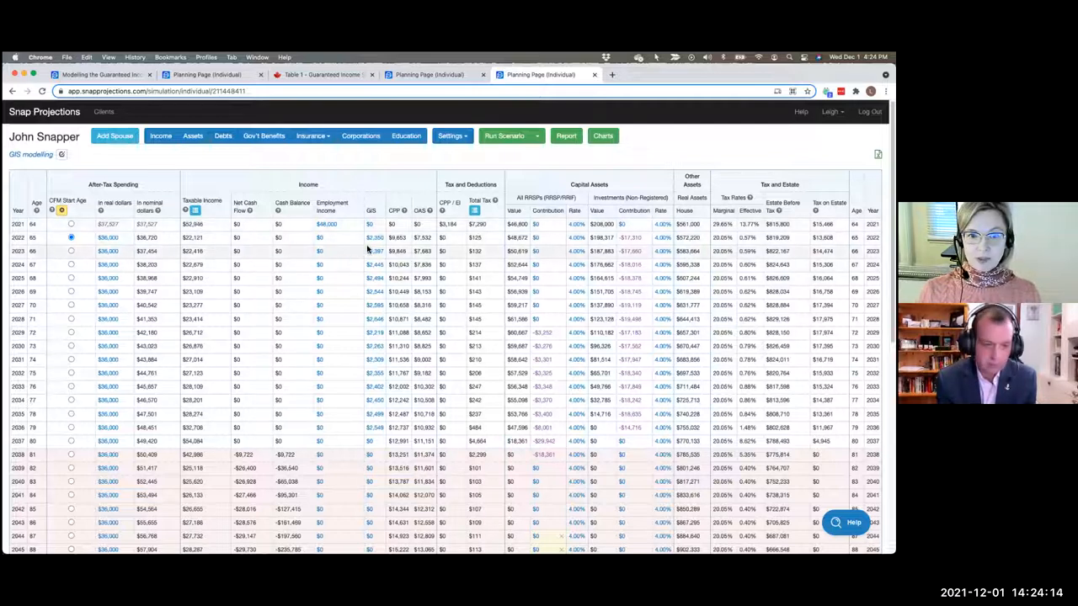
mouse_move(375, 251)
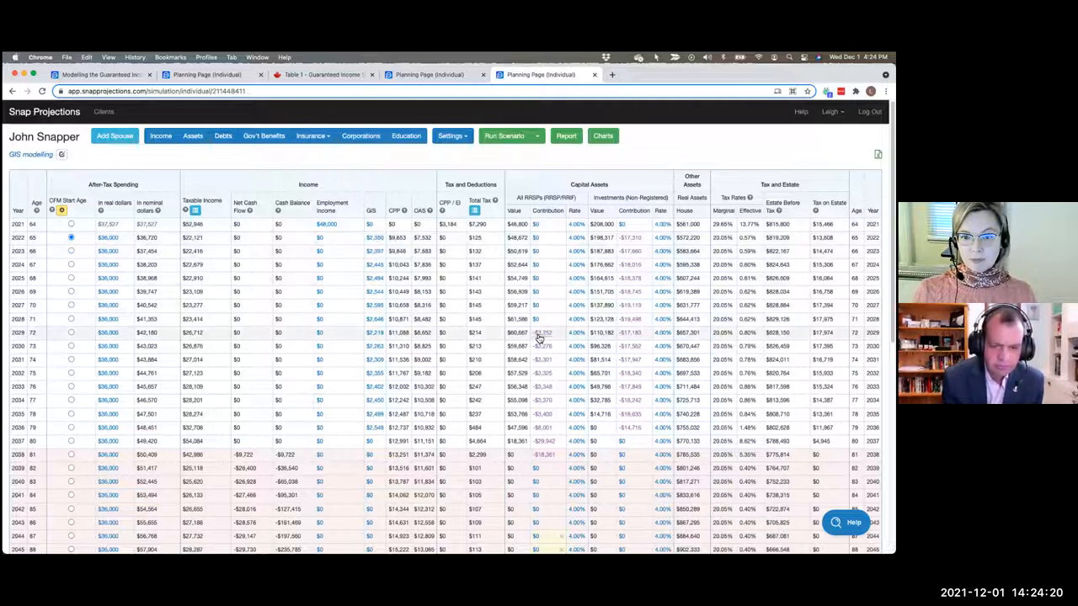
mouse_move(210, 336)
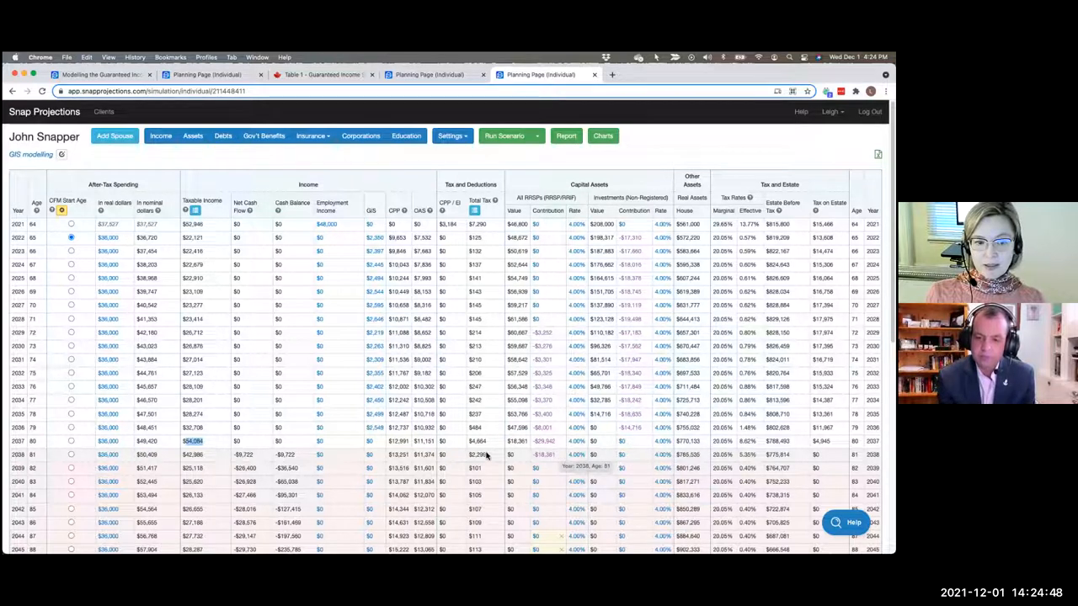
mouse_move(442, 494)
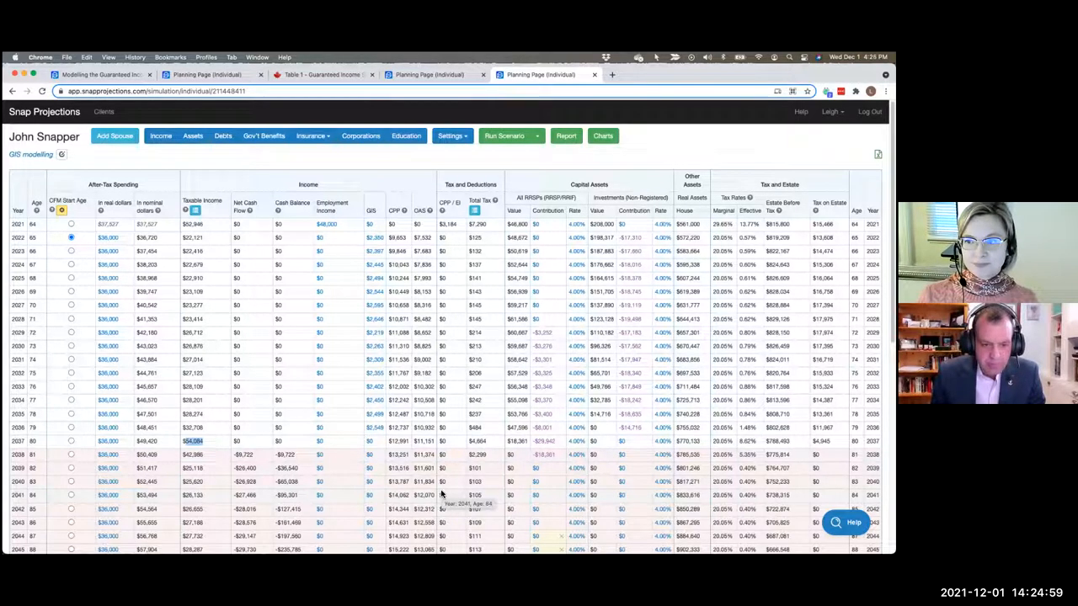
mouse_move(438, 491)
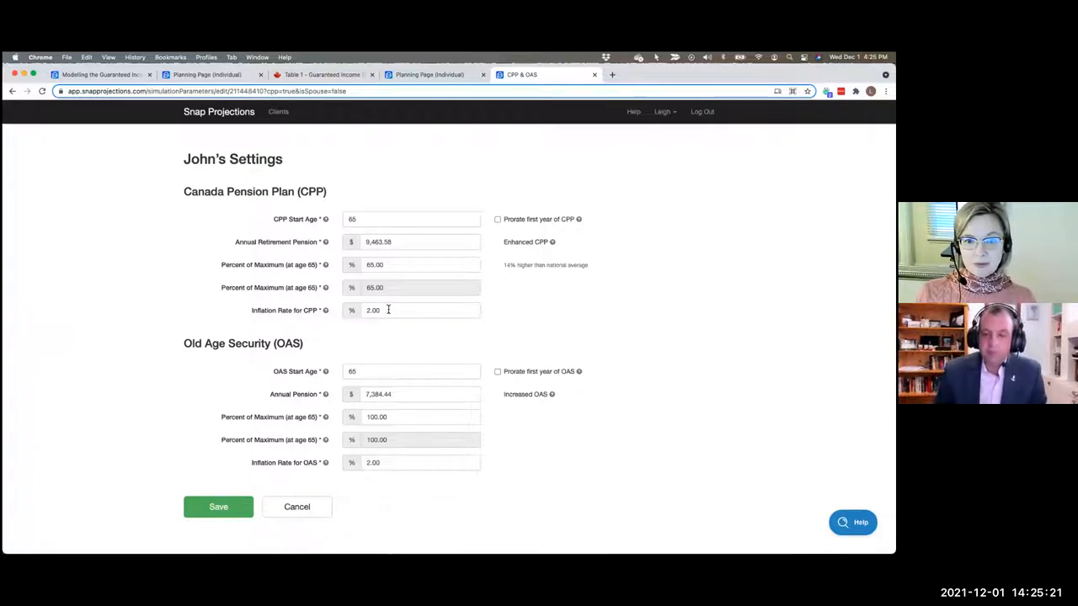
mouse_move(297, 506)
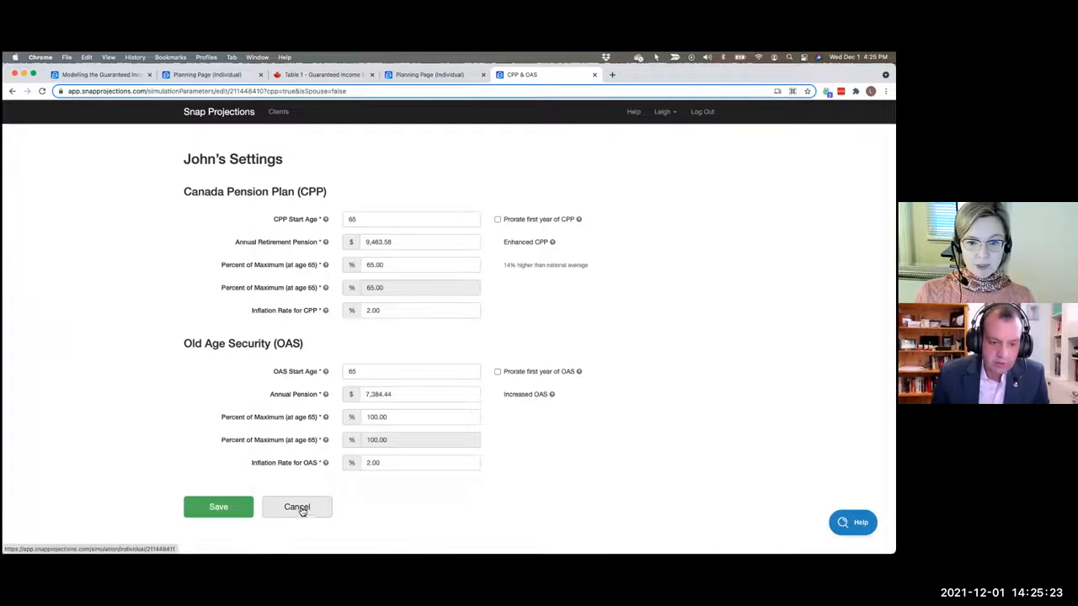
click(296, 506)
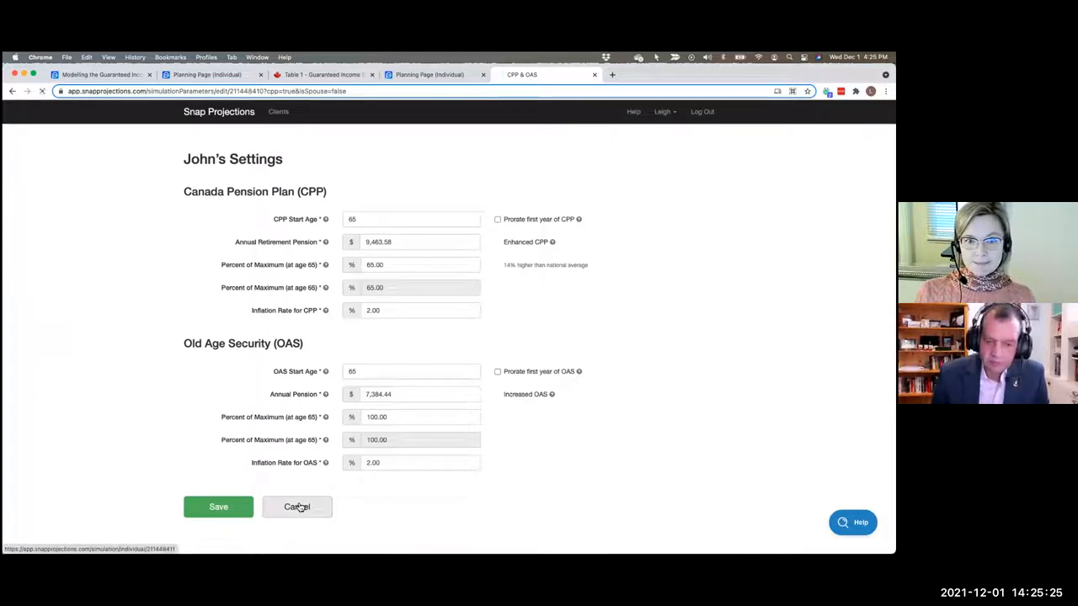
click(218, 506)
text(g)
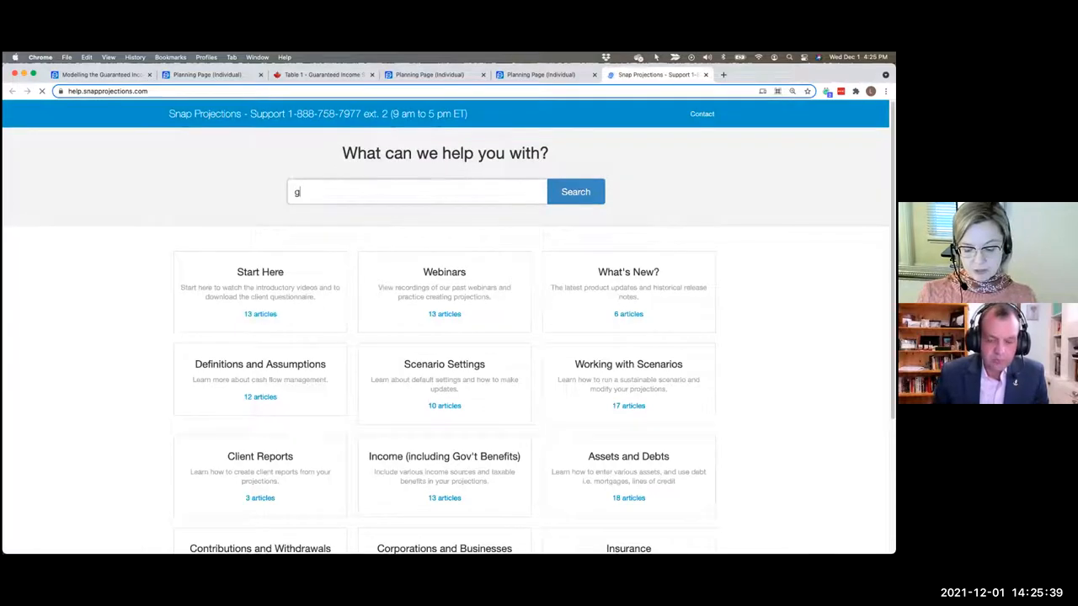
- Search the help center for 'gis' and read the GIS modelling article down to determining benefit amounts
text(is)
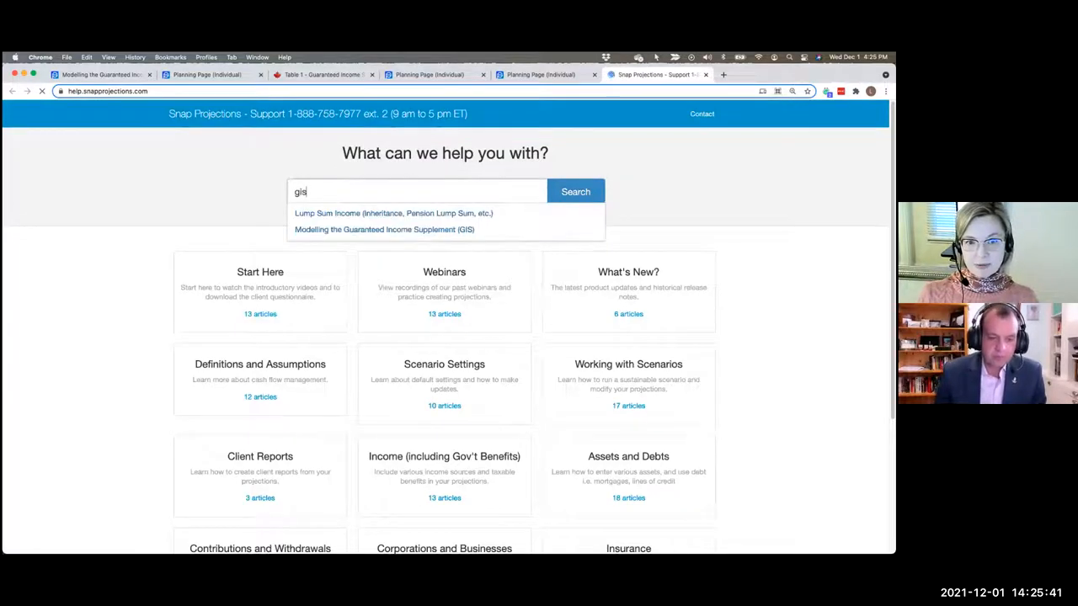
mouse_move(384, 229)
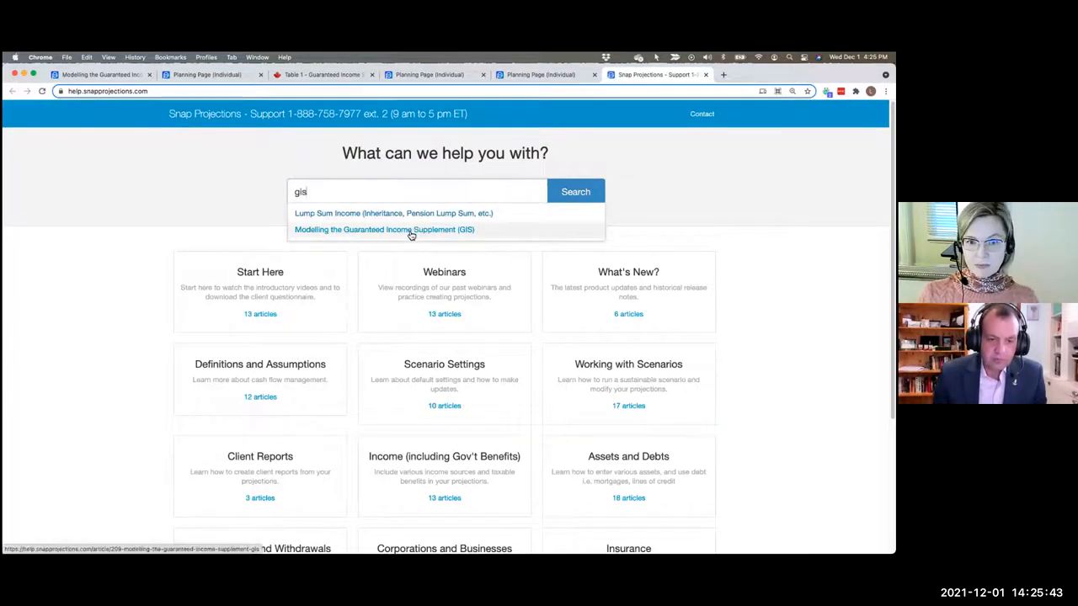
click(384, 229)
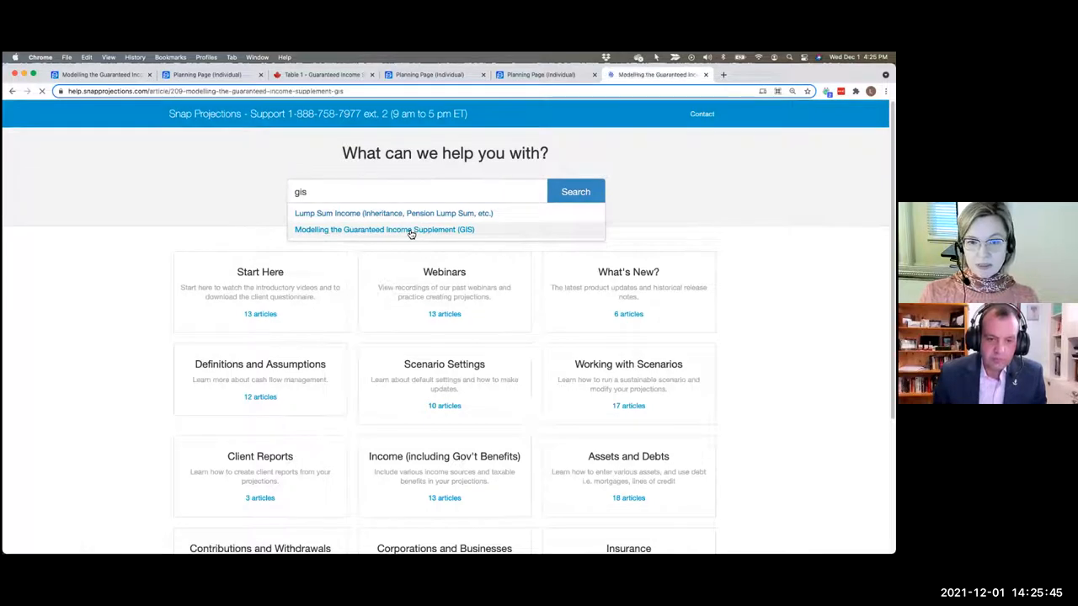
click(384, 229)
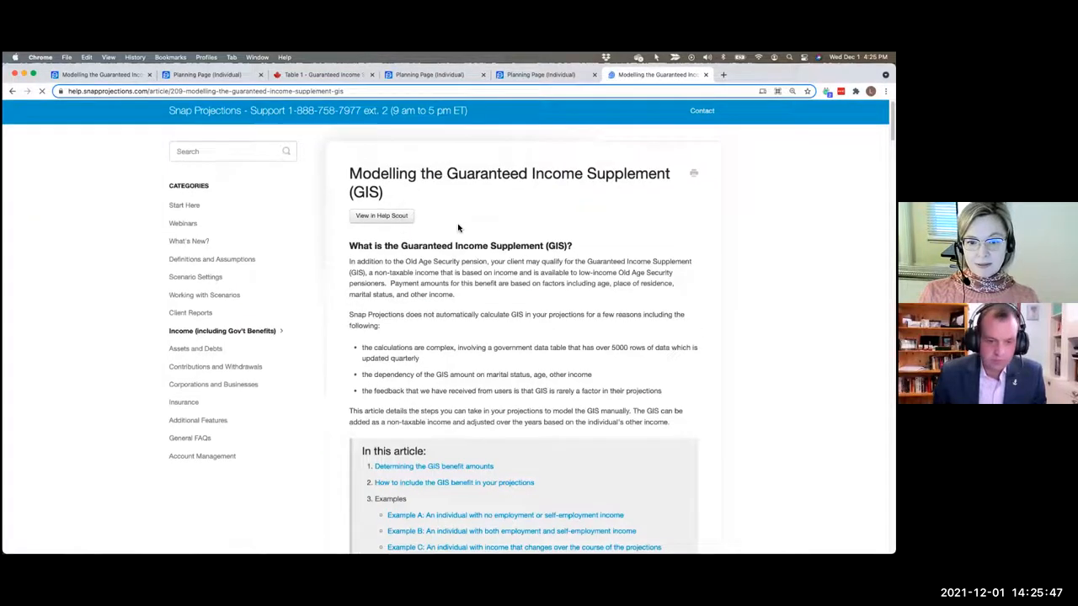
scroll(down, 3)
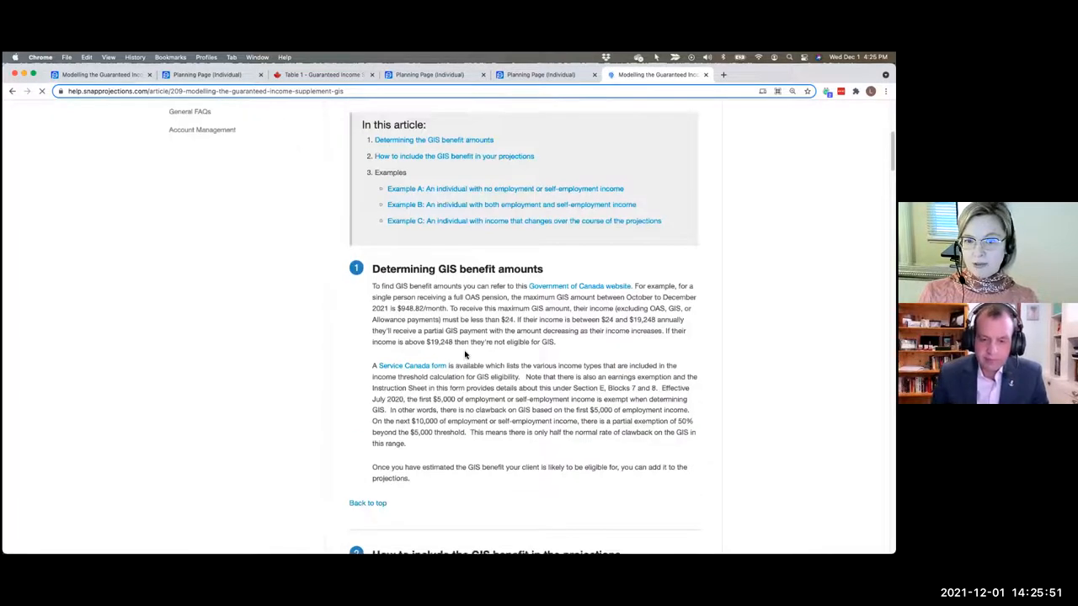
scroll(down, 3)
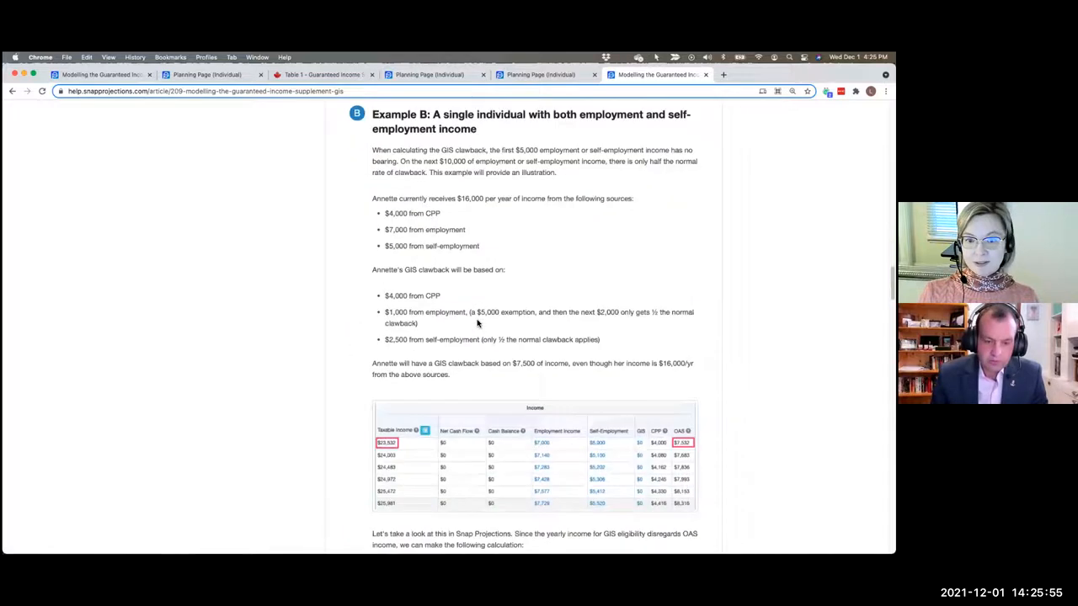
scroll(down, 3)
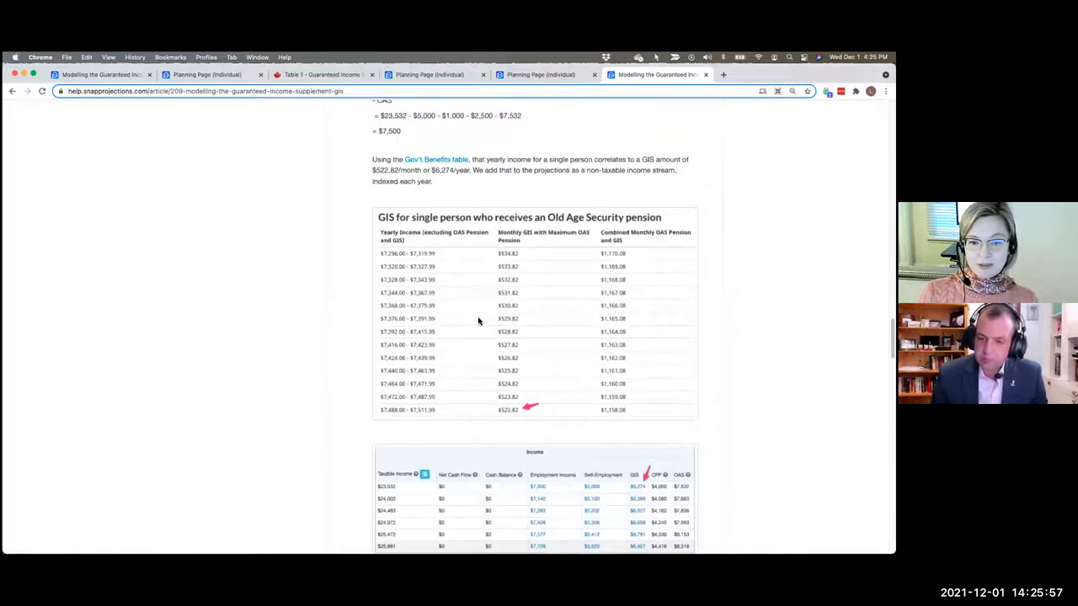
scroll(down, 3)
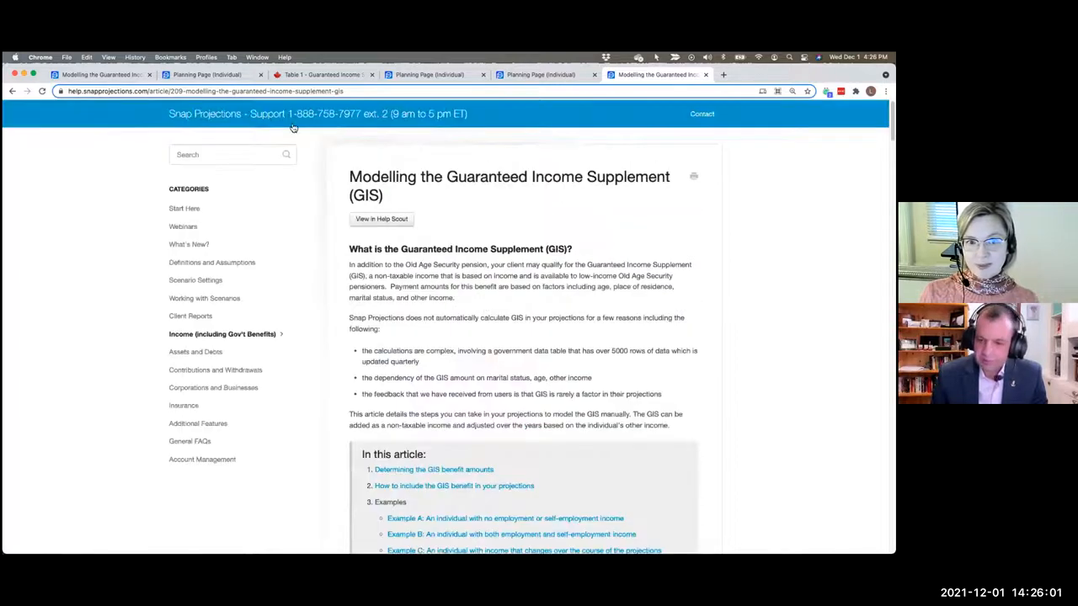
mouse_move(311, 132)
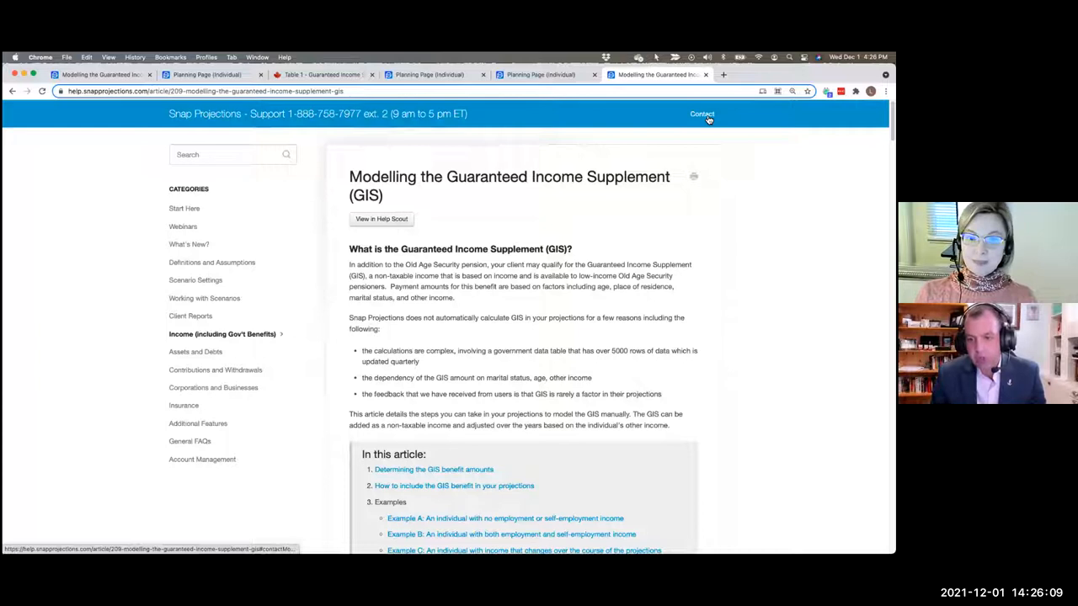
scroll(down, 3)
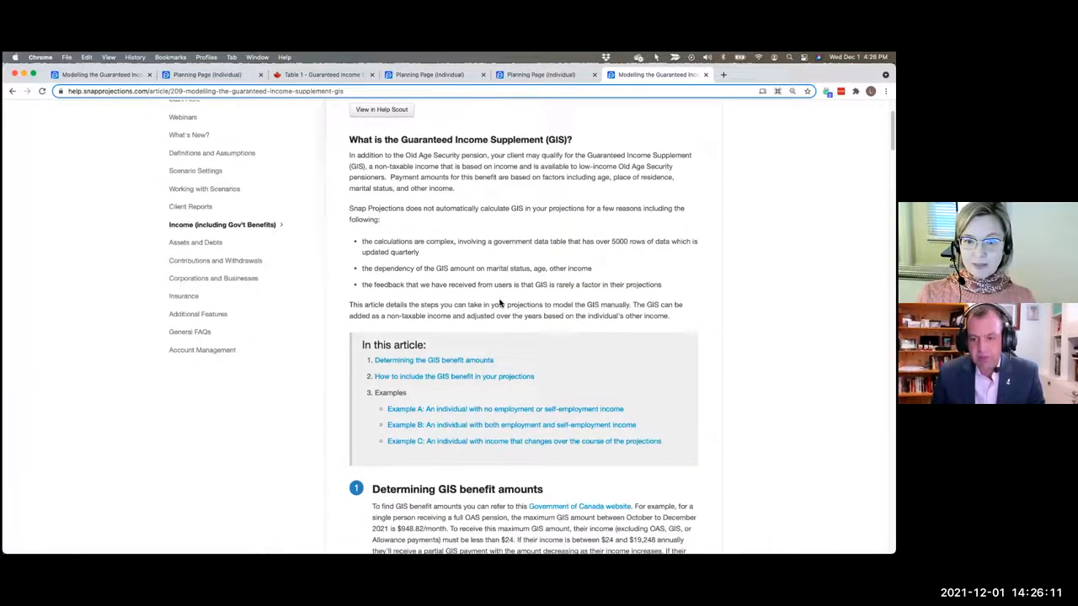
scroll(down, 3)
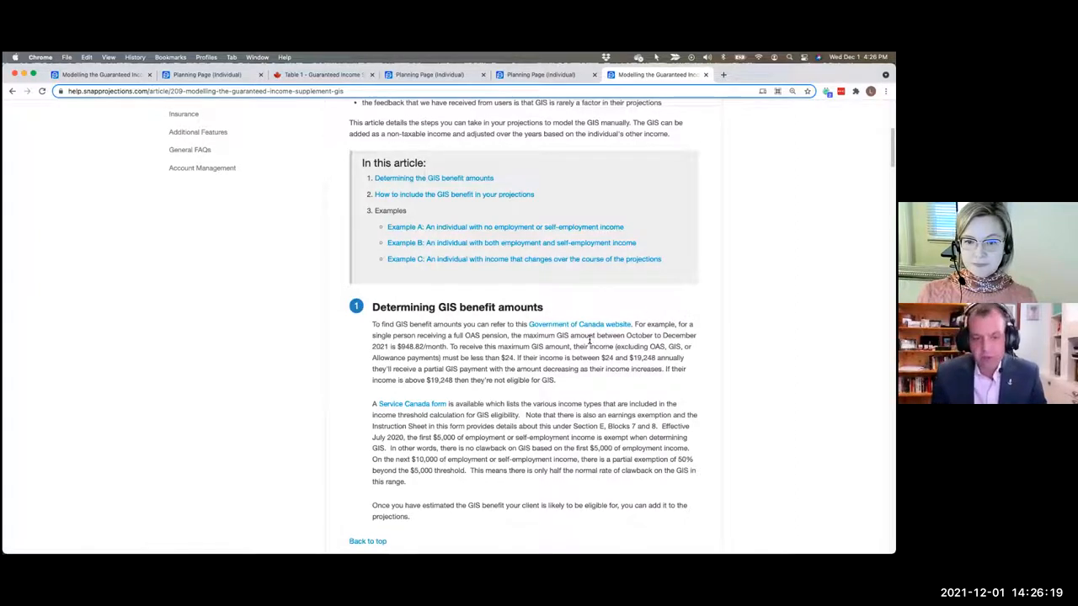
- Look over the ISP3026 GIS income statement form page, then return to the article's Example B
click(412, 403)
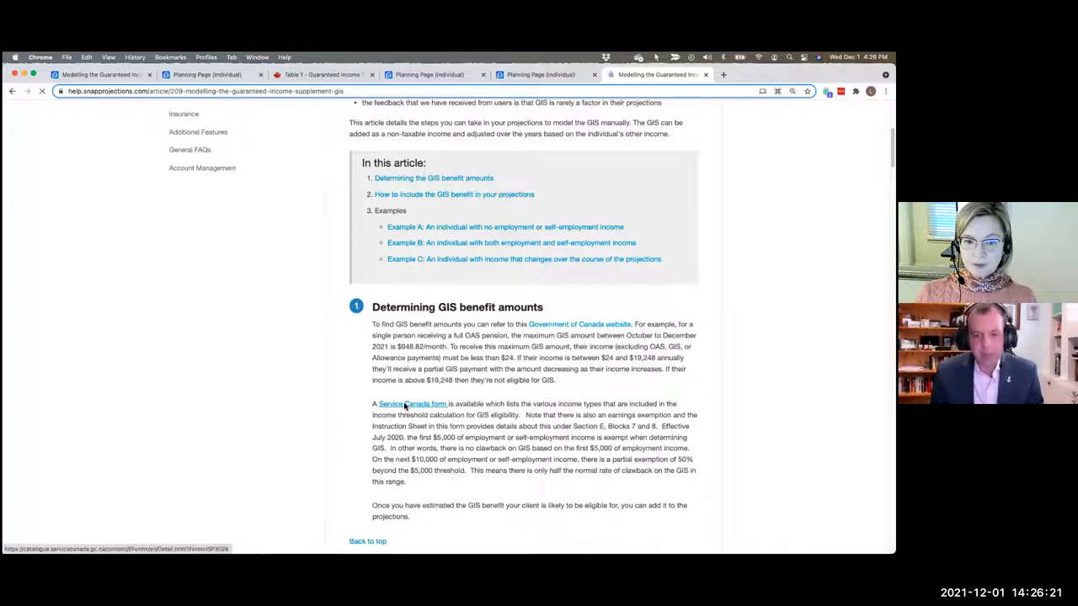
click(413, 403)
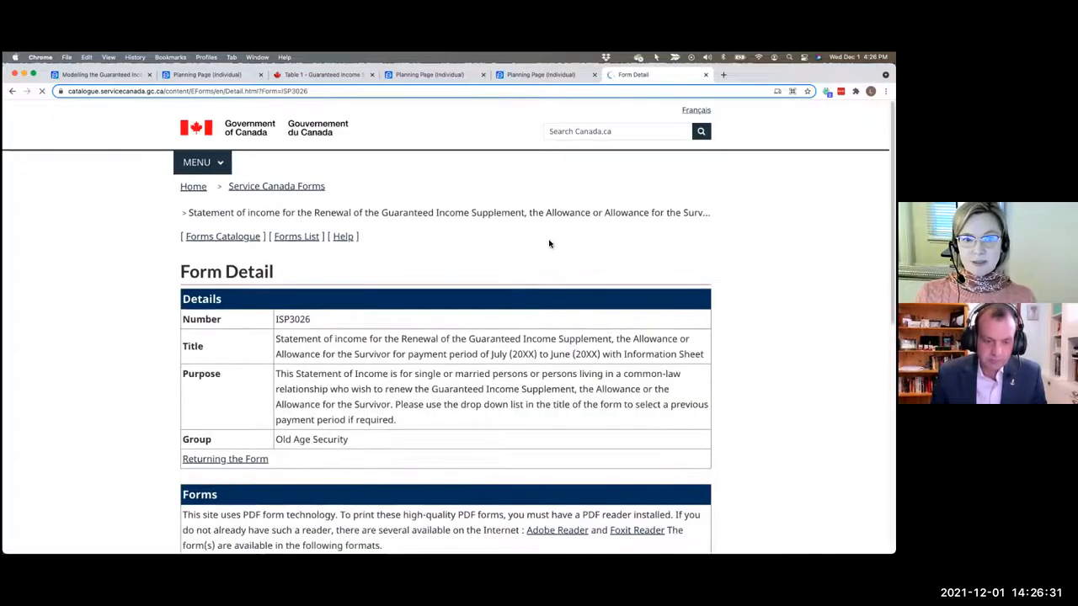
scroll(down, 3)
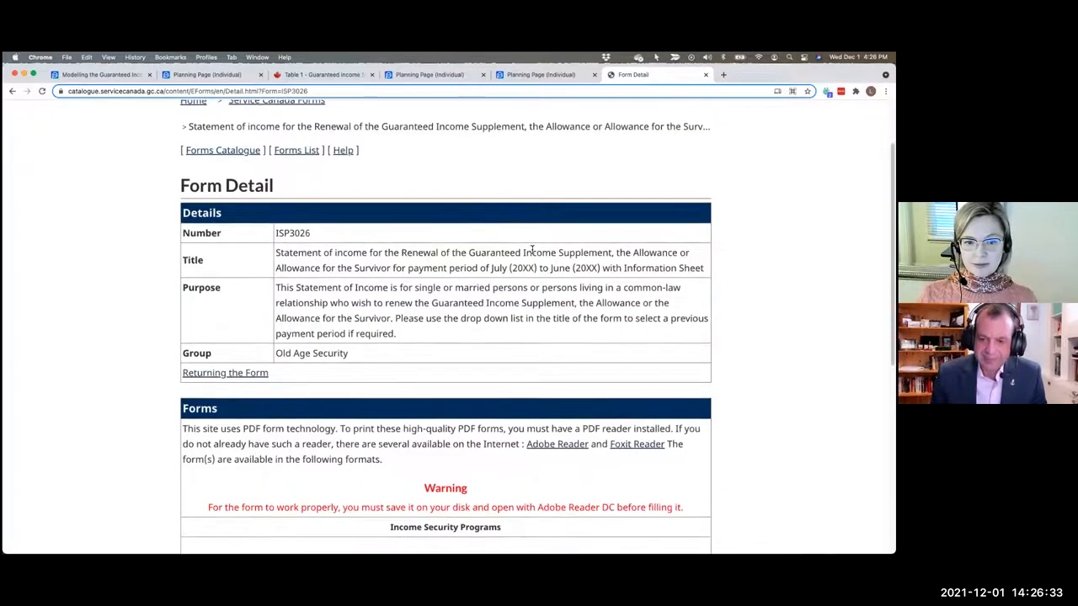
scroll(down, 3)
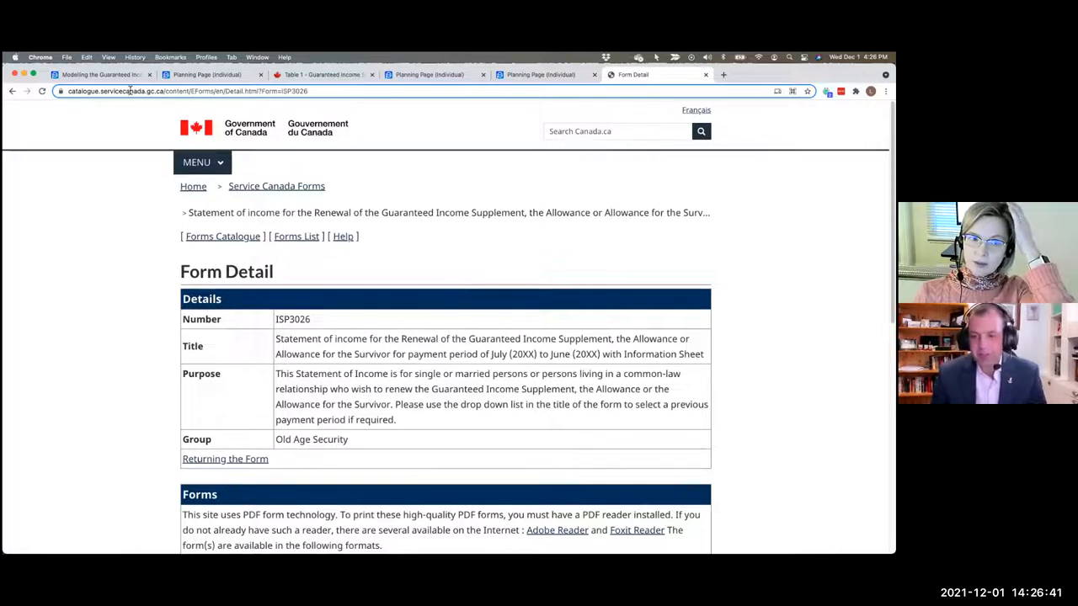
click(101, 74)
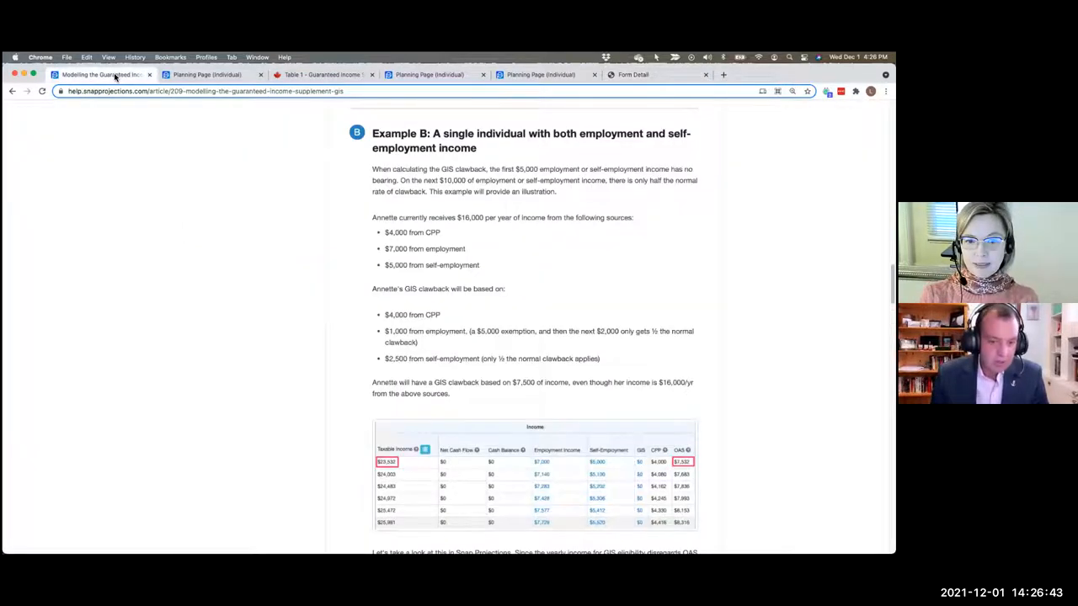